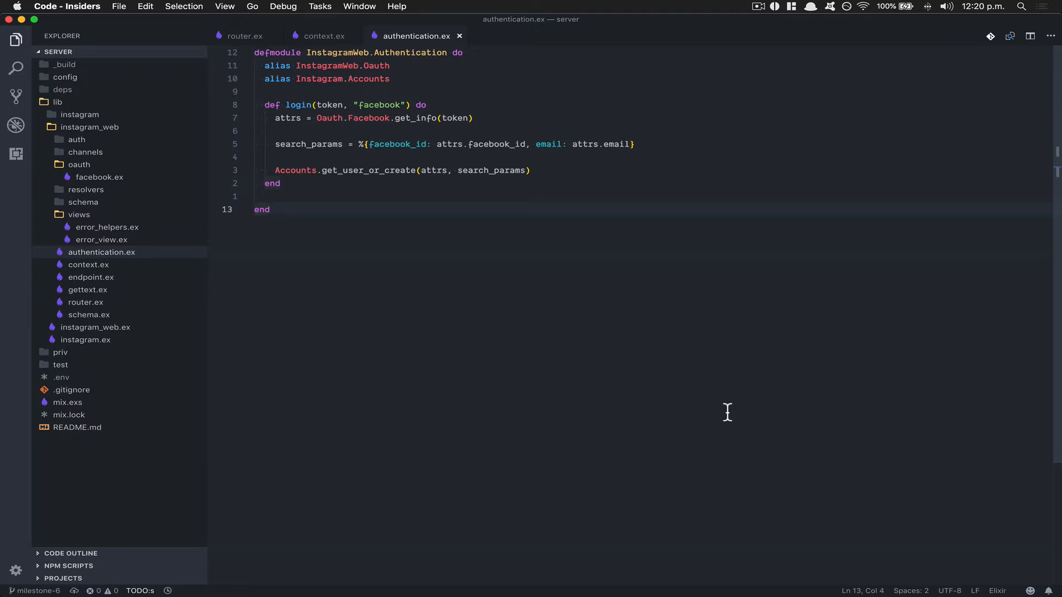
pyautogui.moveTo(725, 415)
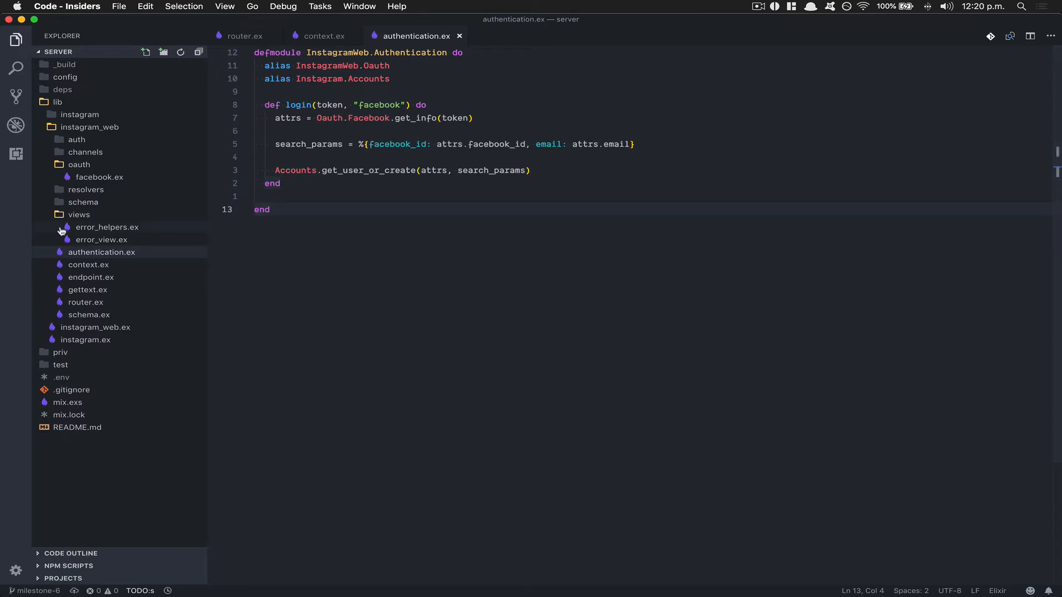
pyautogui.moveTo(354, 257)
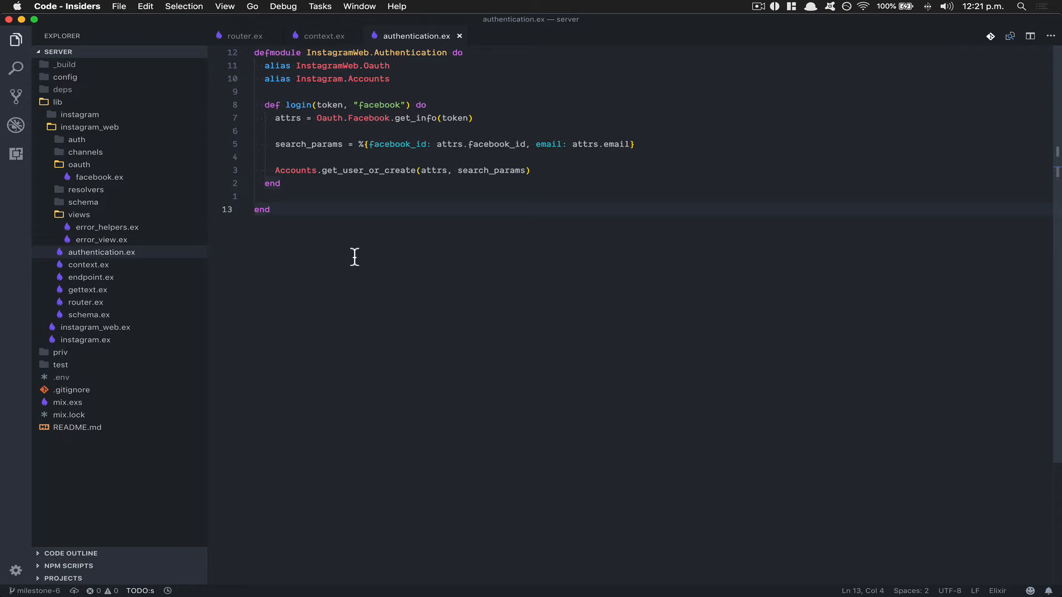
# Step: Bring up User Settings (settings.json) beside the default settings, showing editor font size 19
pyautogui.click(459, 36)
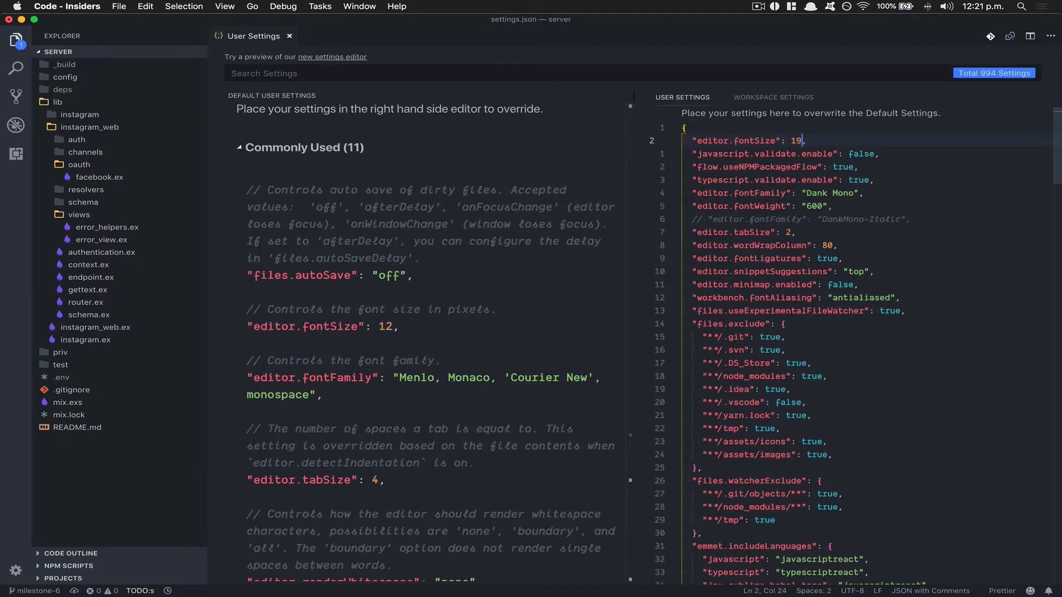
# Step: Close settings, search extensions for 'elixir' and view the vscode-elixir-formatter page
pyautogui.click(289, 36)
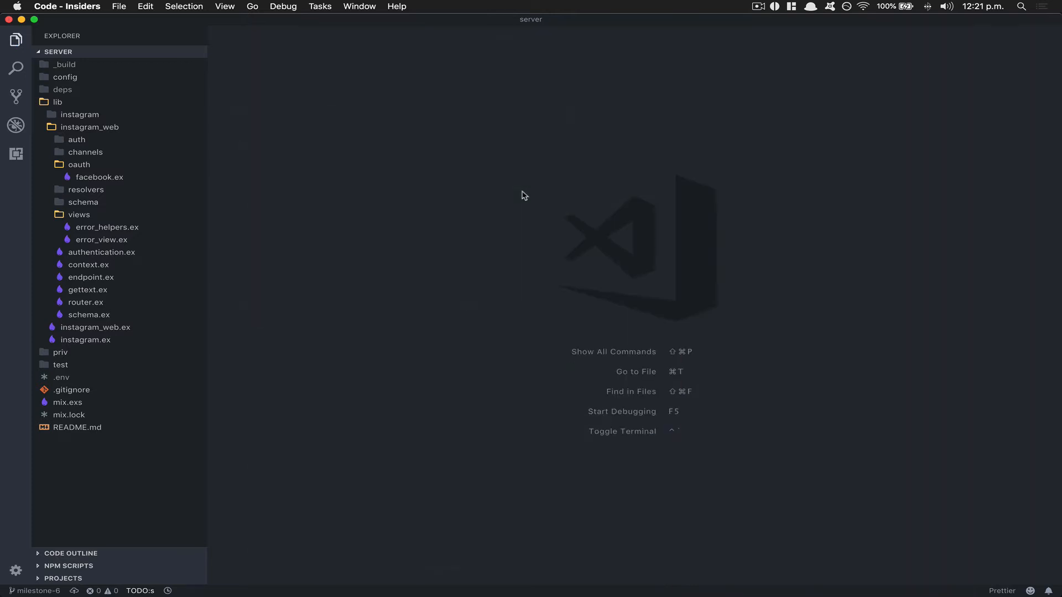
pyautogui.click(16, 154)
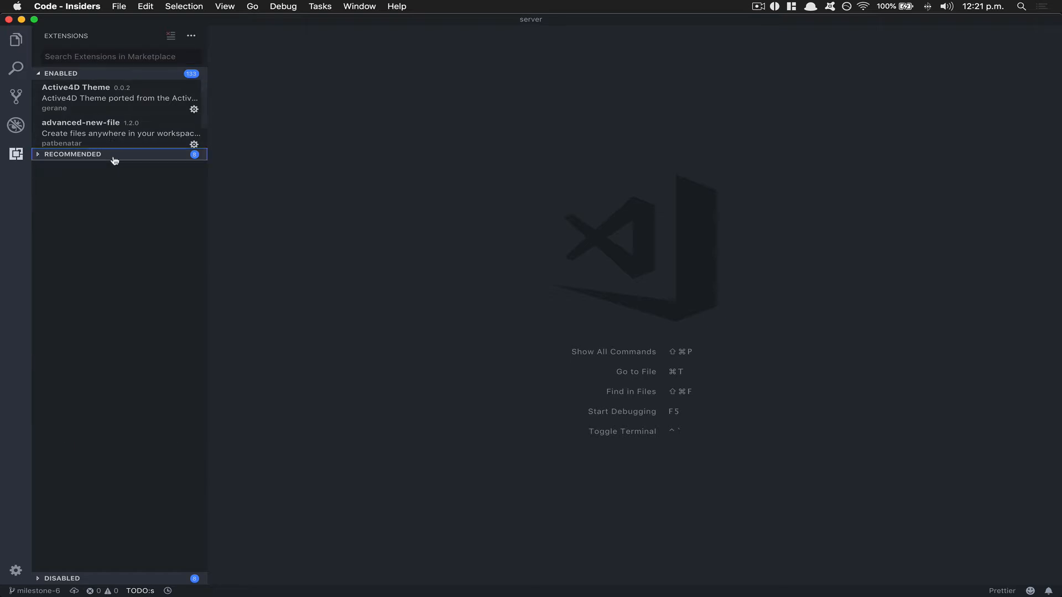
pyautogui.write('elixir')
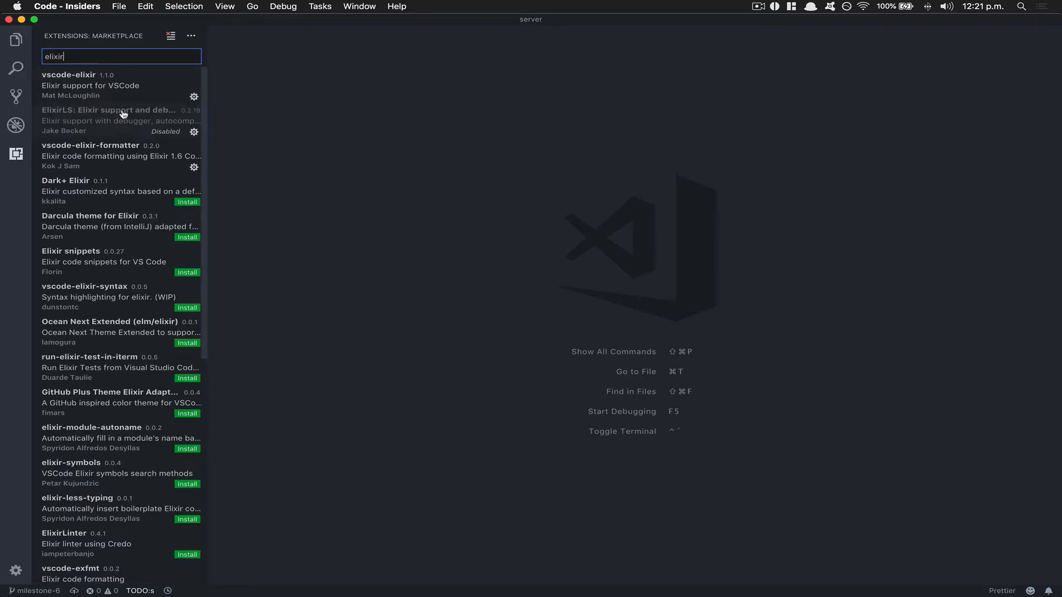
pyautogui.click(128, 156)
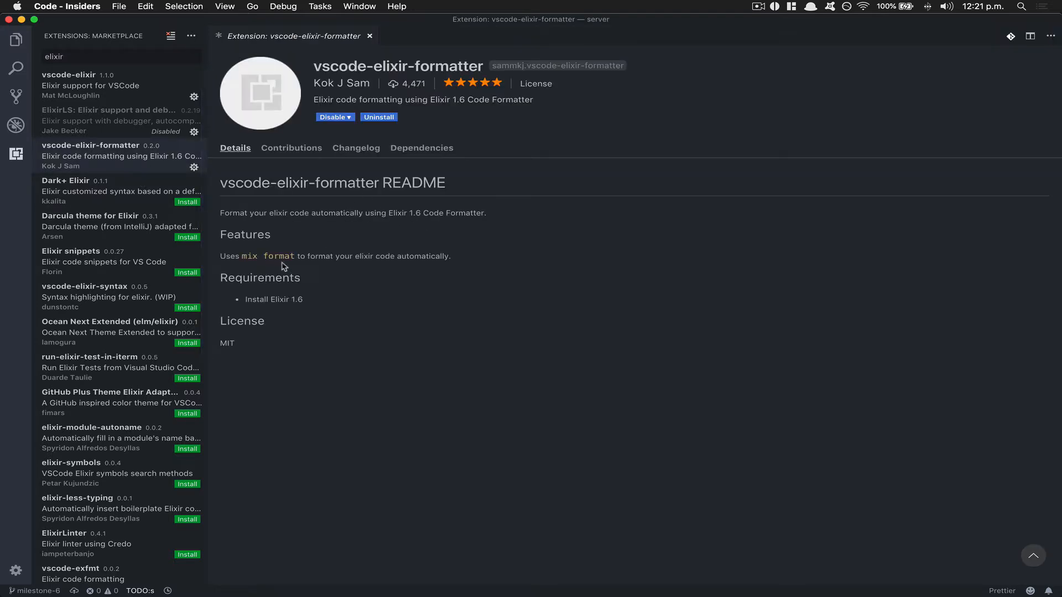
pyautogui.moveTo(392, 296)
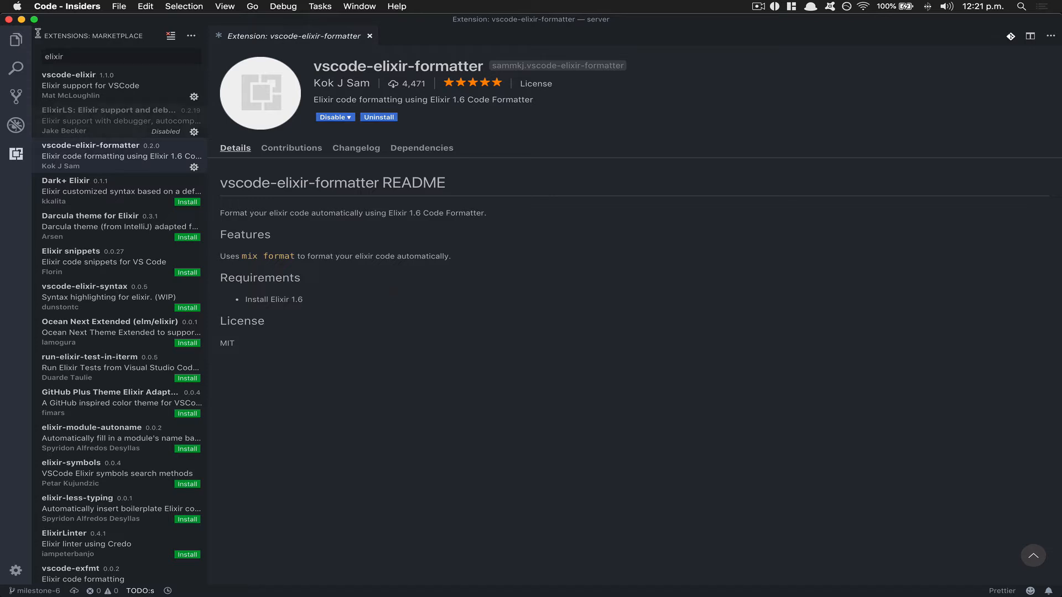
pyautogui.click(15, 39)
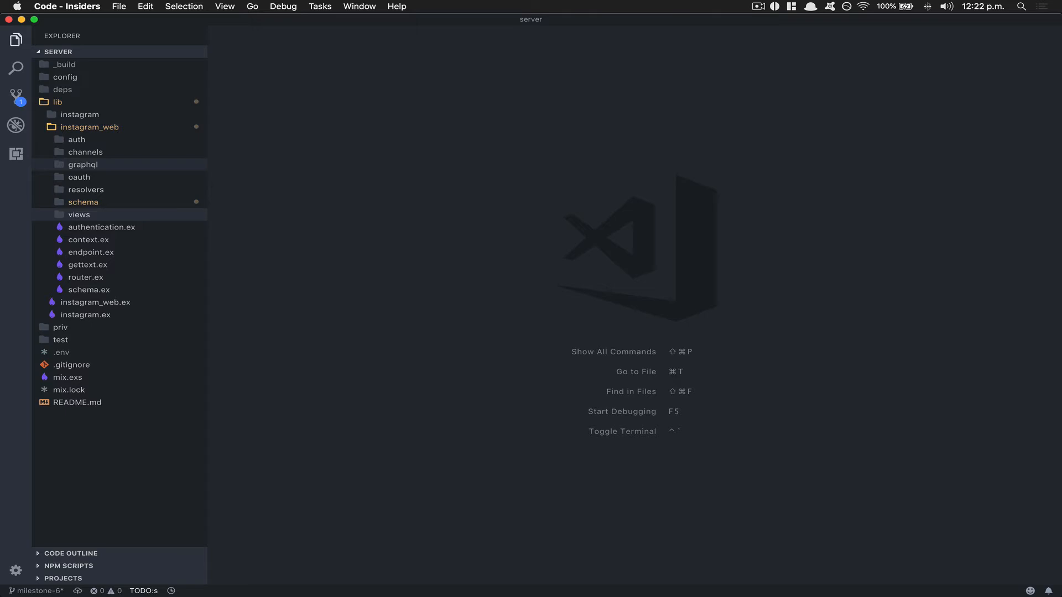
pyautogui.moveTo(119, 172)
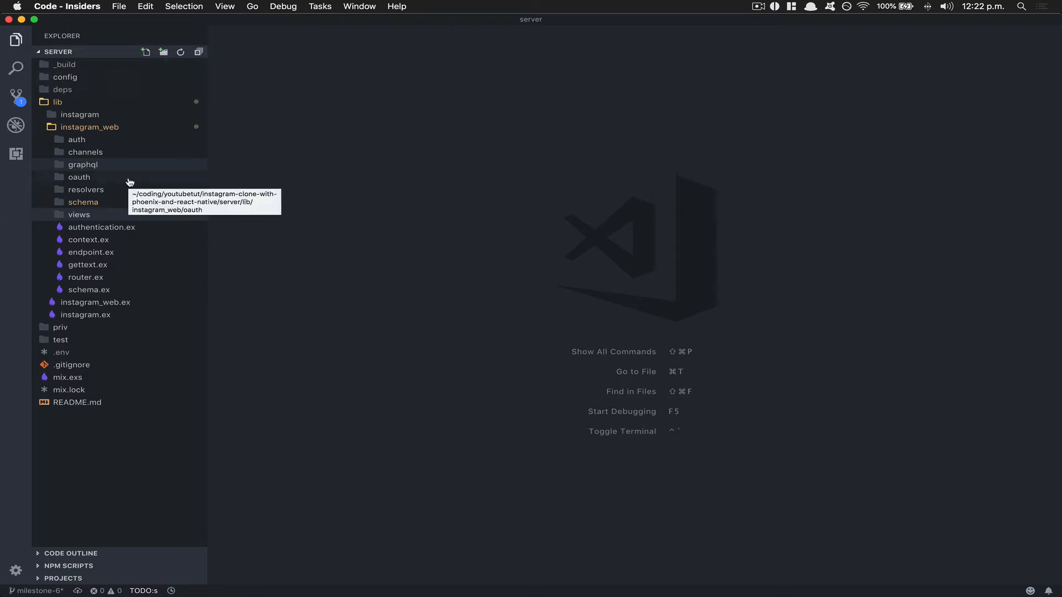
pyautogui.moveTo(425, 260)
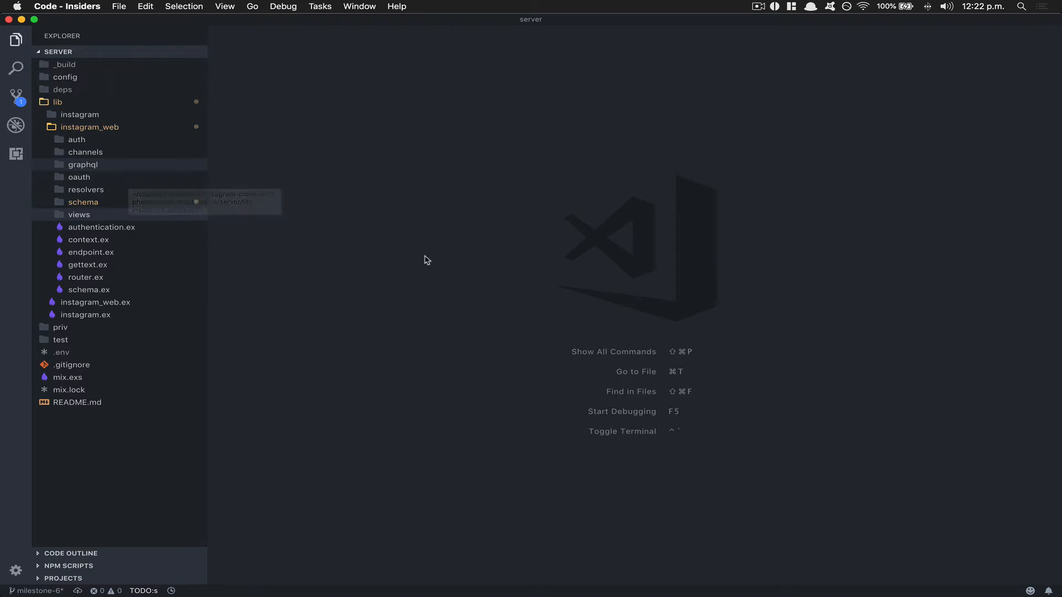
pyautogui.moveTo(79, 215)
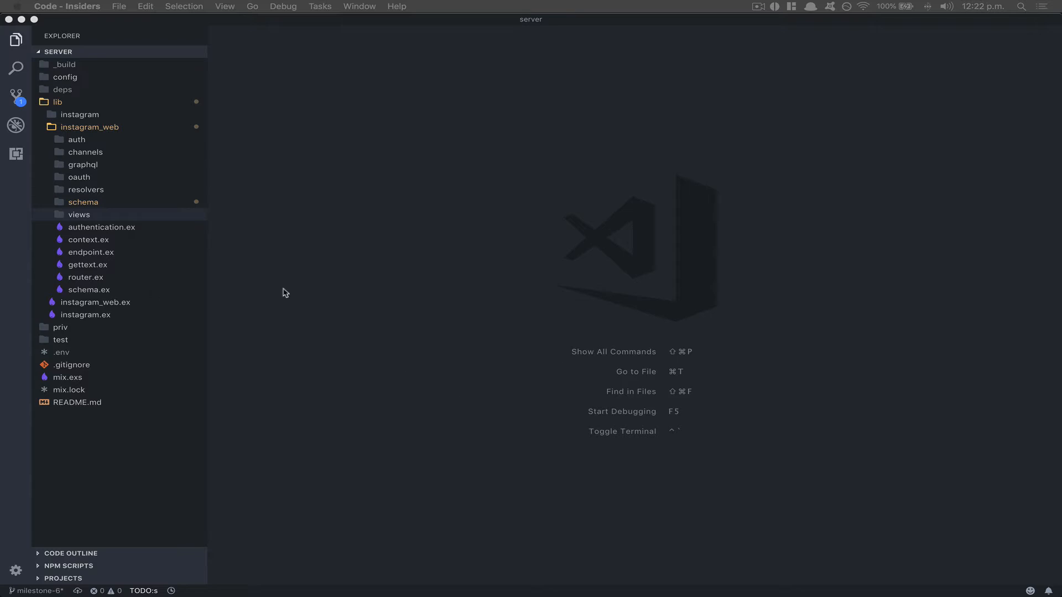
pyautogui.moveTo(99, 267)
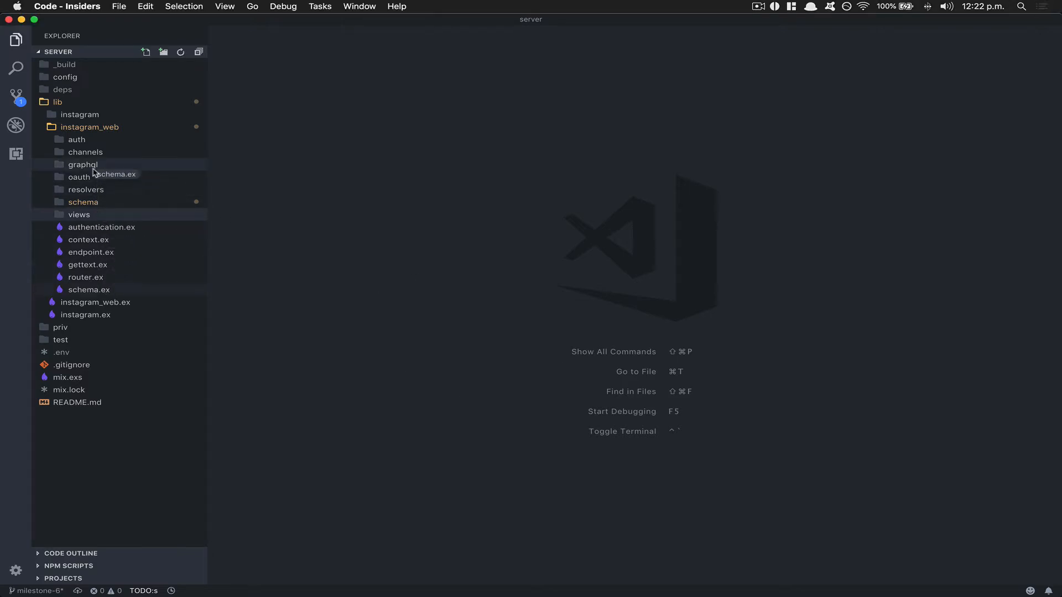
# Step: Drag schema.ex and the resolvers folder into graphql, confirming the Move
pyautogui.click(83, 164)
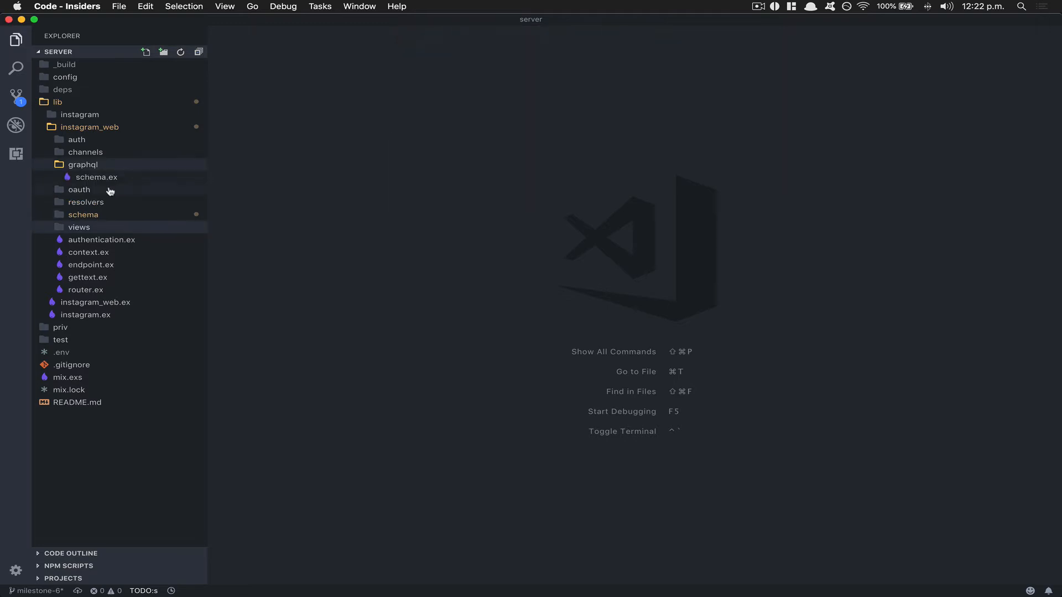
pyautogui.moveTo(82, 214); pyautogui.dragTo(83, 164)
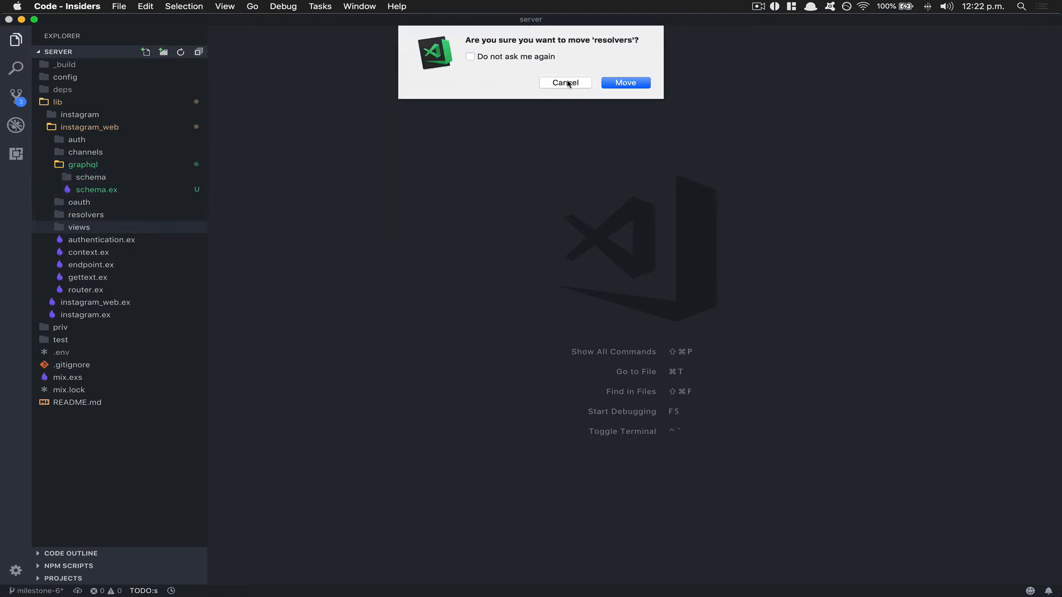
pyautogui.click(625, 82)
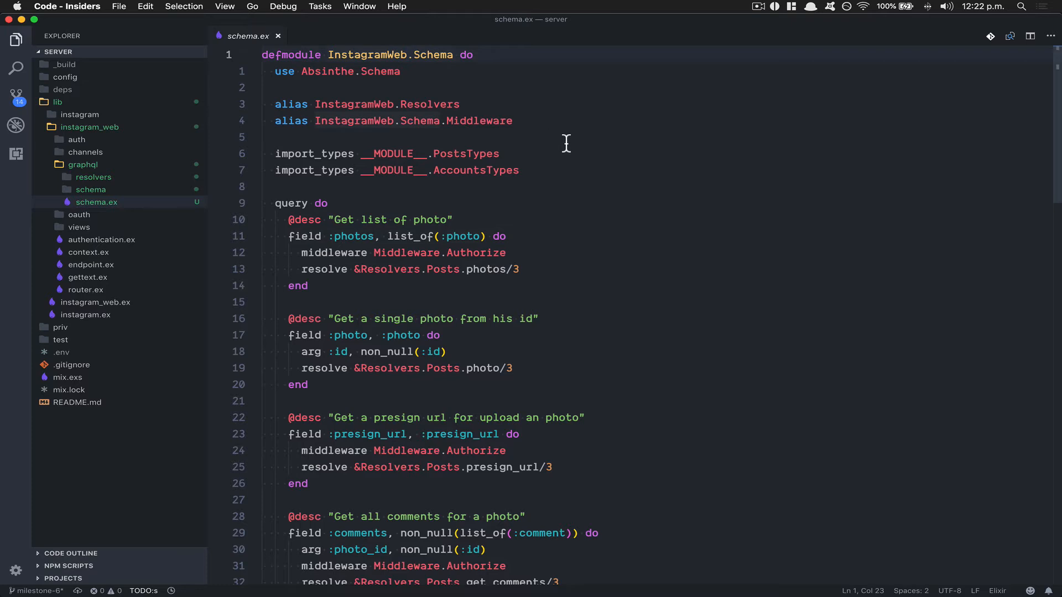
# Step: Insert '.GraphQL' into the defmodule line to make InstagramWeb.GraphQL.Schema
pyautogui.write('.Grap.')
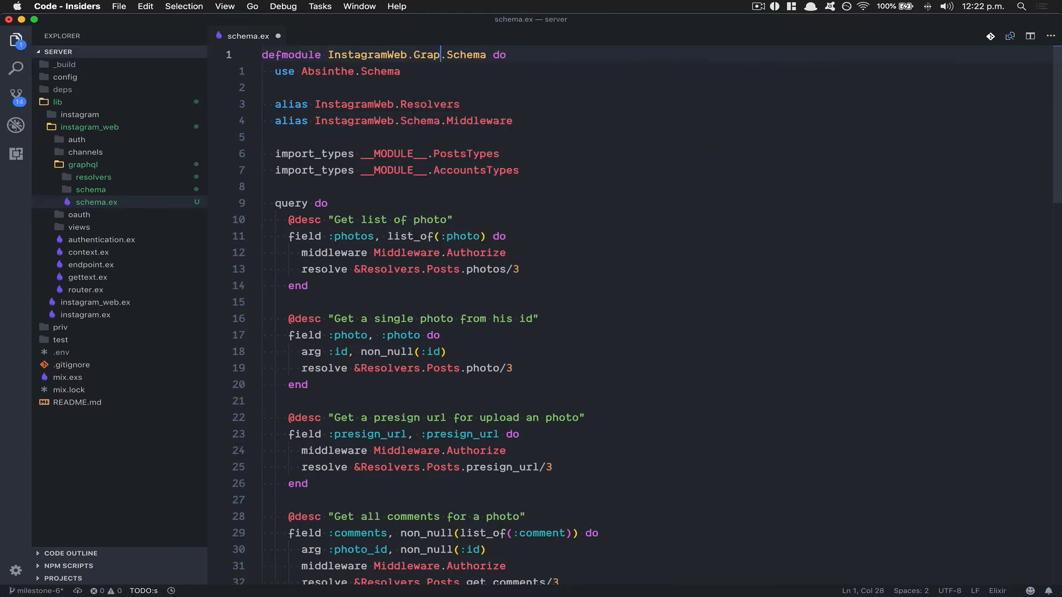
pyautogui.write('hQL')
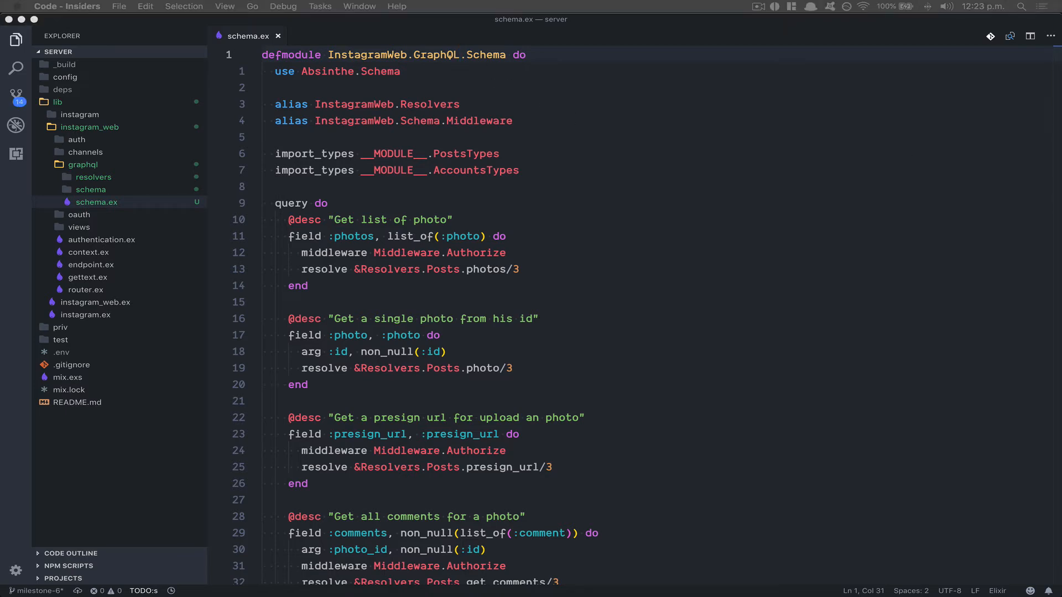
pyautogui.moveTo(459, 90)
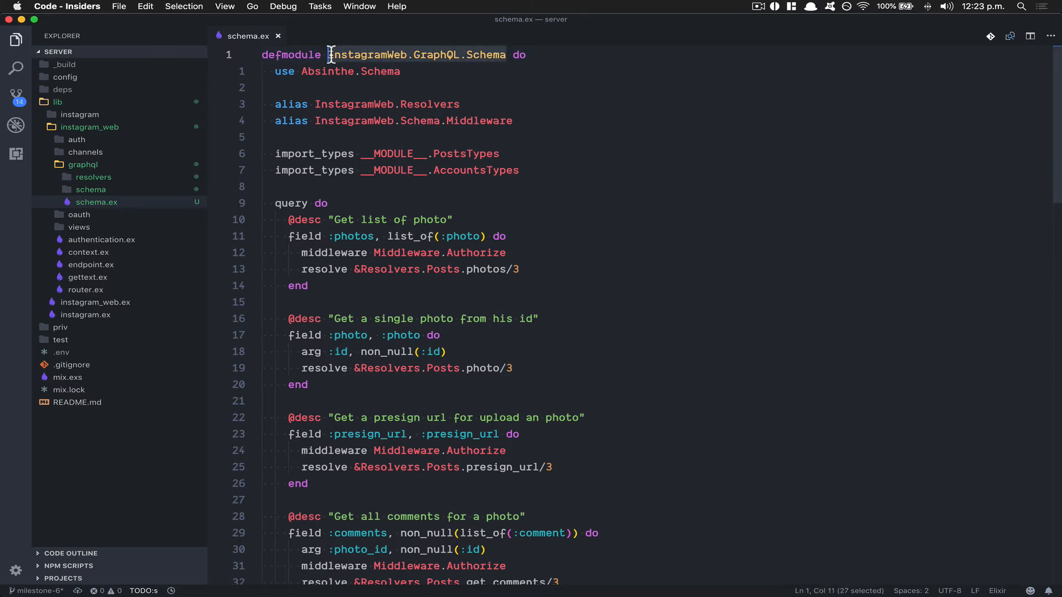
pyautogui.moveTo(374, 54)
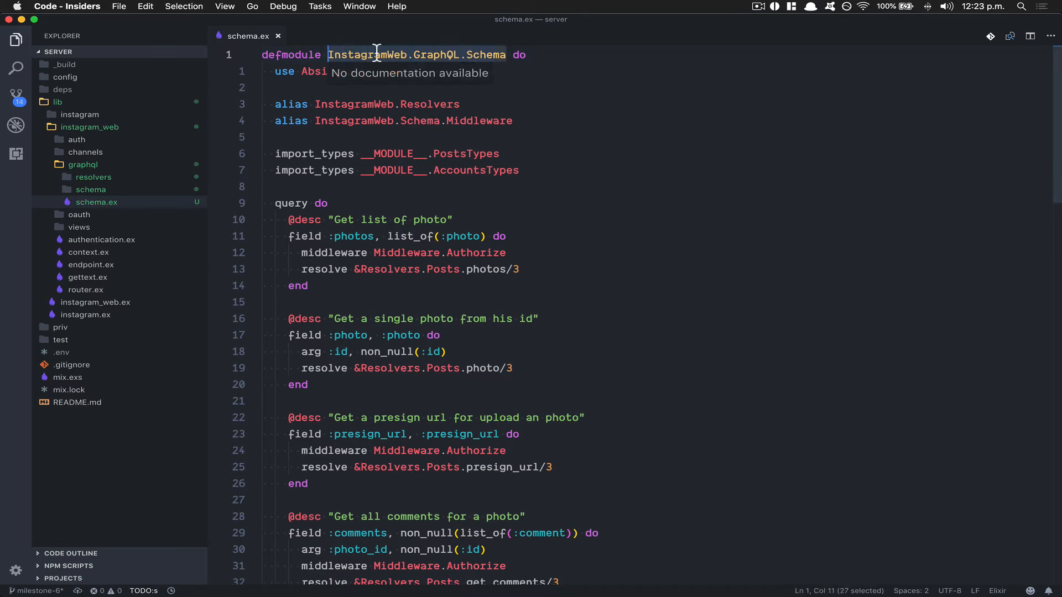
# Step: Replace InstagramWeb.Schema with InstagramWeb.GraphQL.Schema in router.ex's forwards
pyautogui.click(85, 290)
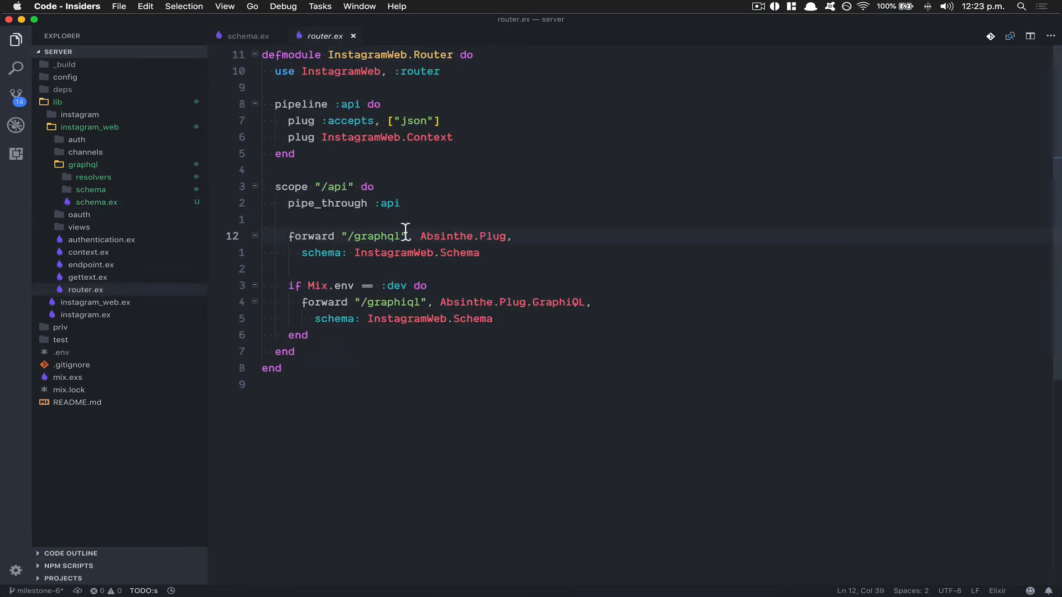
pyautogui.doubleClick(393, 252)
pyautogui.write('GraphQL.')
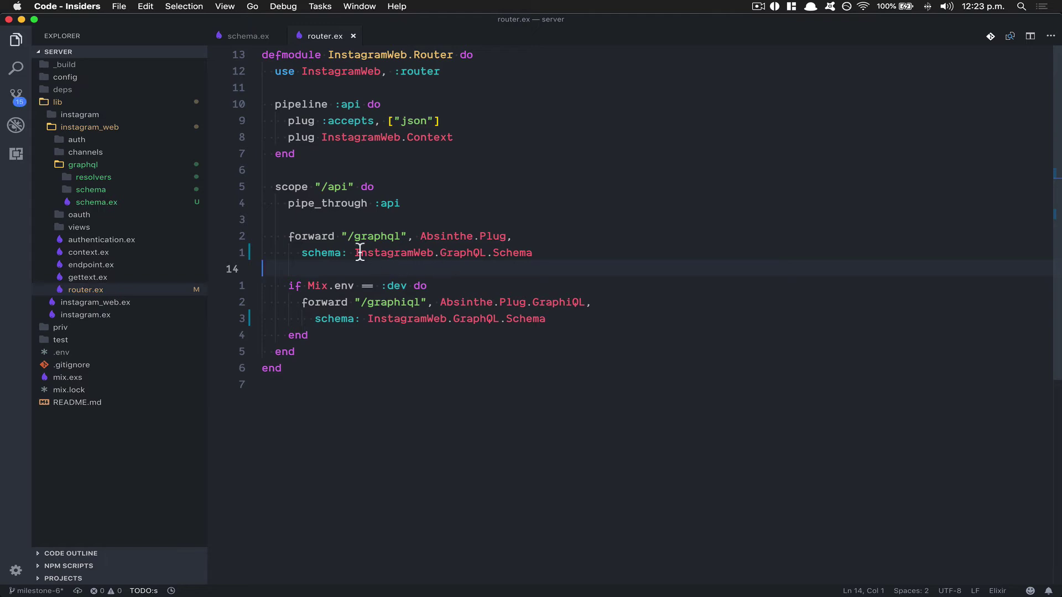
pyautogui.click(249, 35)
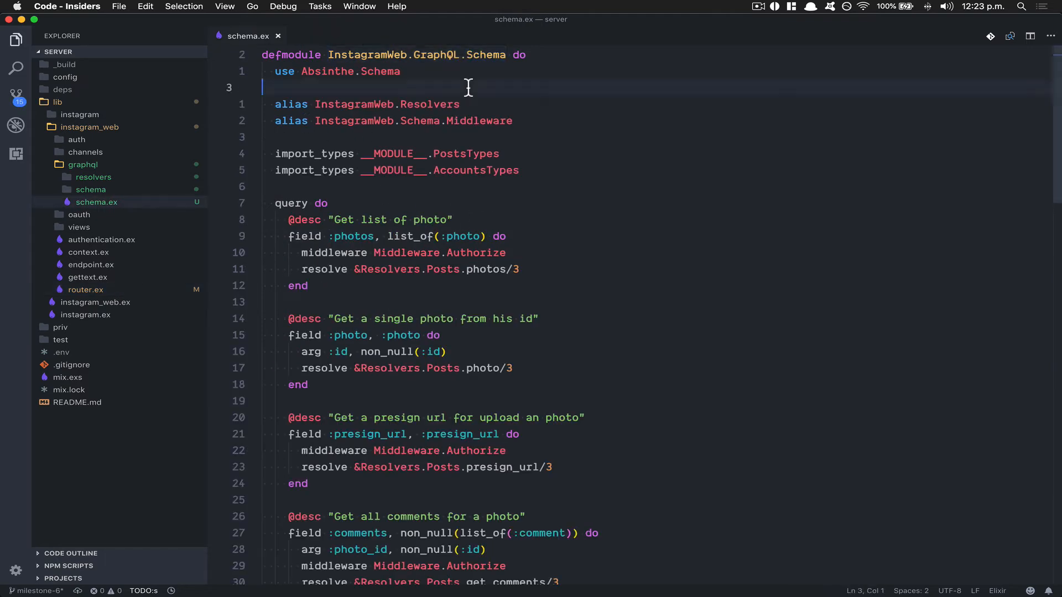
# Step: Rename graphql/schema to types and expand it to show middleware and both type files
pyautogui.rightClick(91, 189)
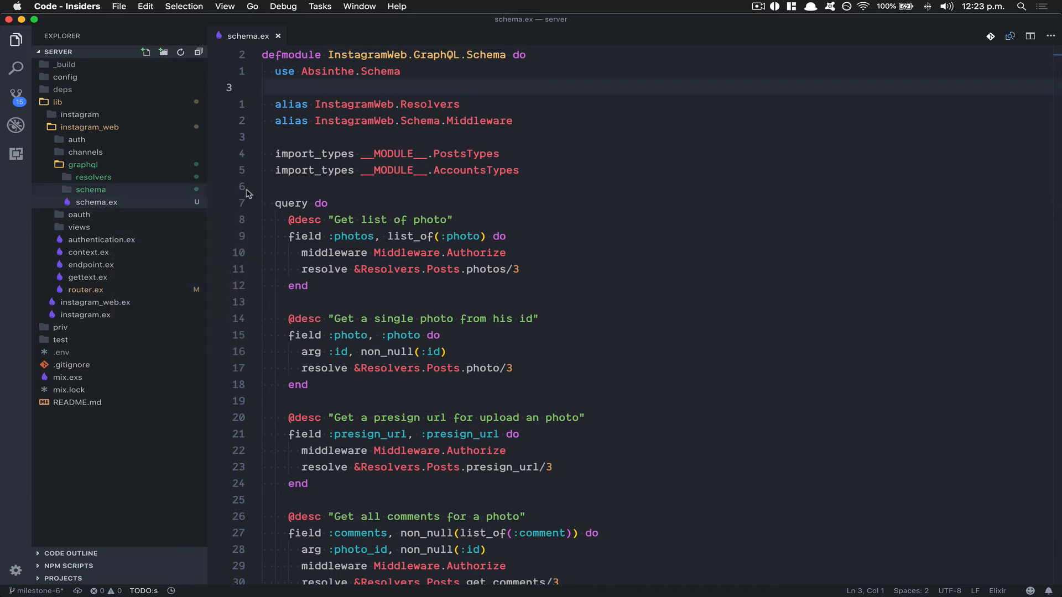
pyautogui.doubleClick(315, 153)
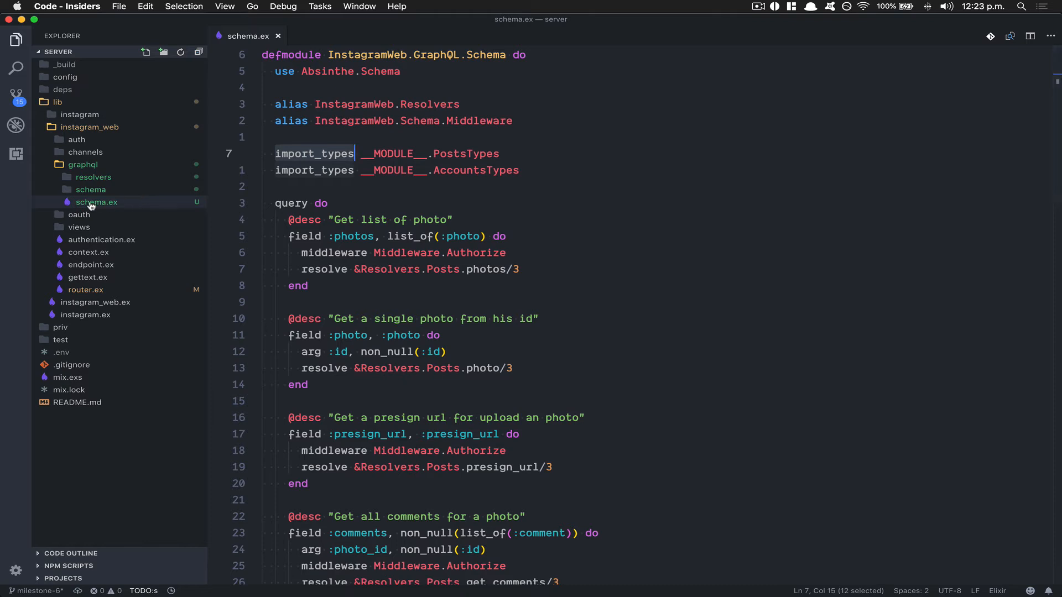
pyautogui.moveTo(97, 206)
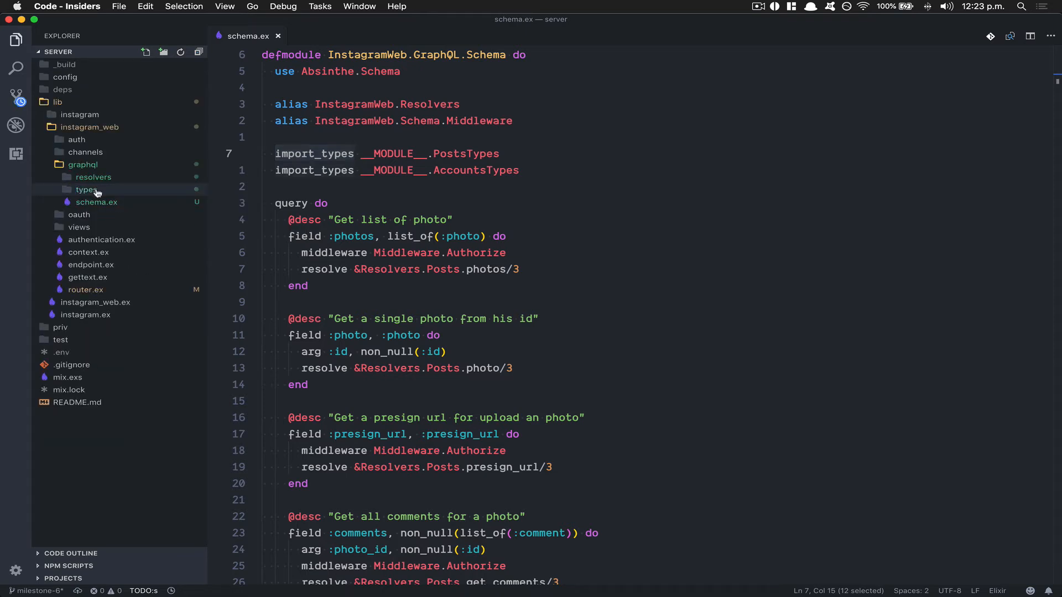
pyautogui.rightClick(86, 189)
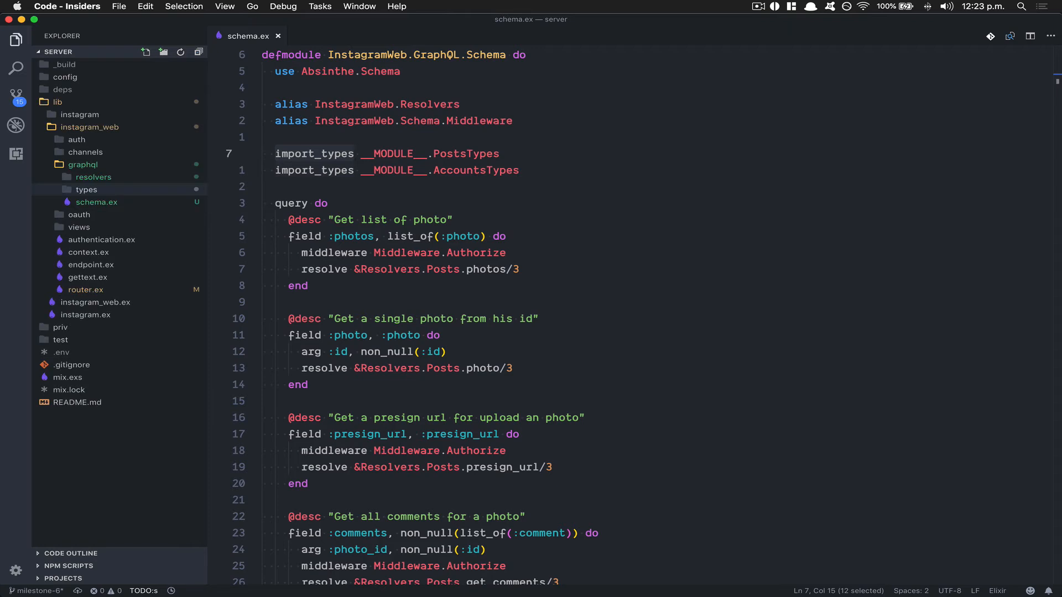
pyautogui.moveTo(228, 203)
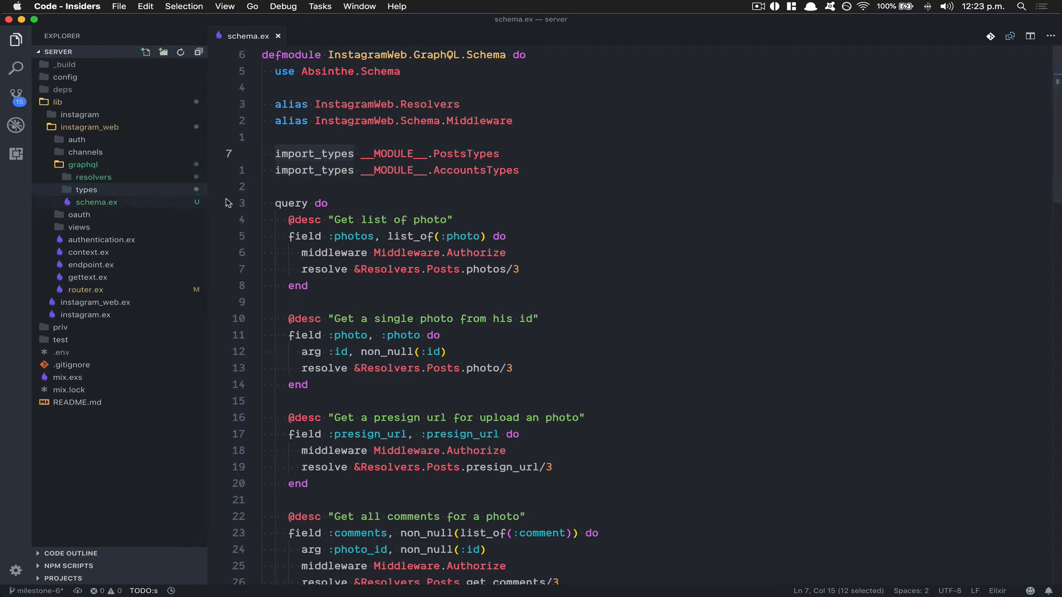
pyautogui.click(87, 189)
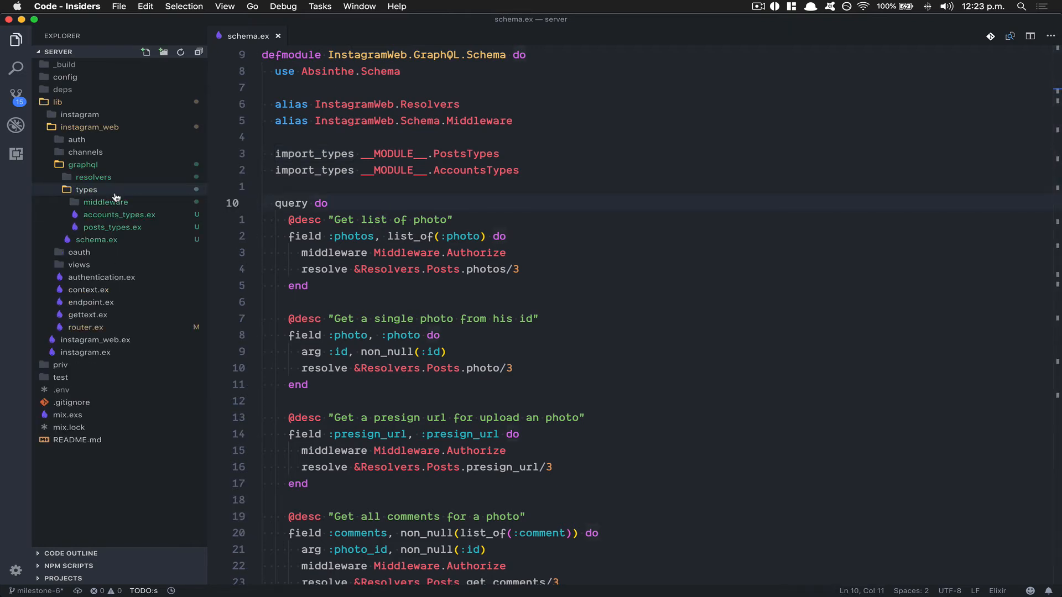
pyautogui.doubleClick(442, 55)
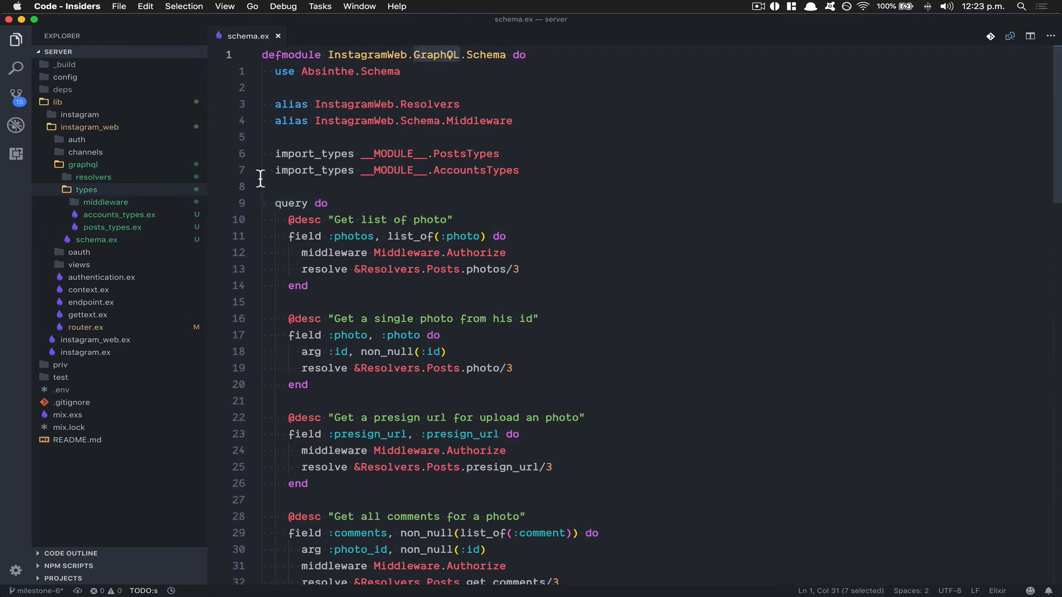
# Step: Rename the posts types module to InstagramWeb.GraphQL.Types.PostsTypes and move middleware under graphql
pyautogui.click(113, 227)
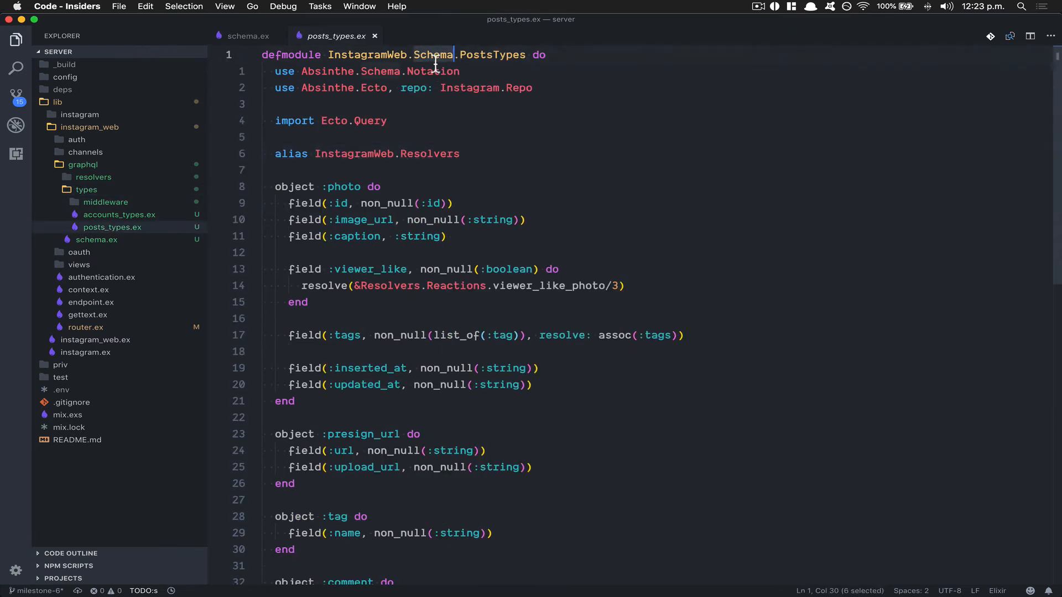
pyautogui.write('GraphQL')
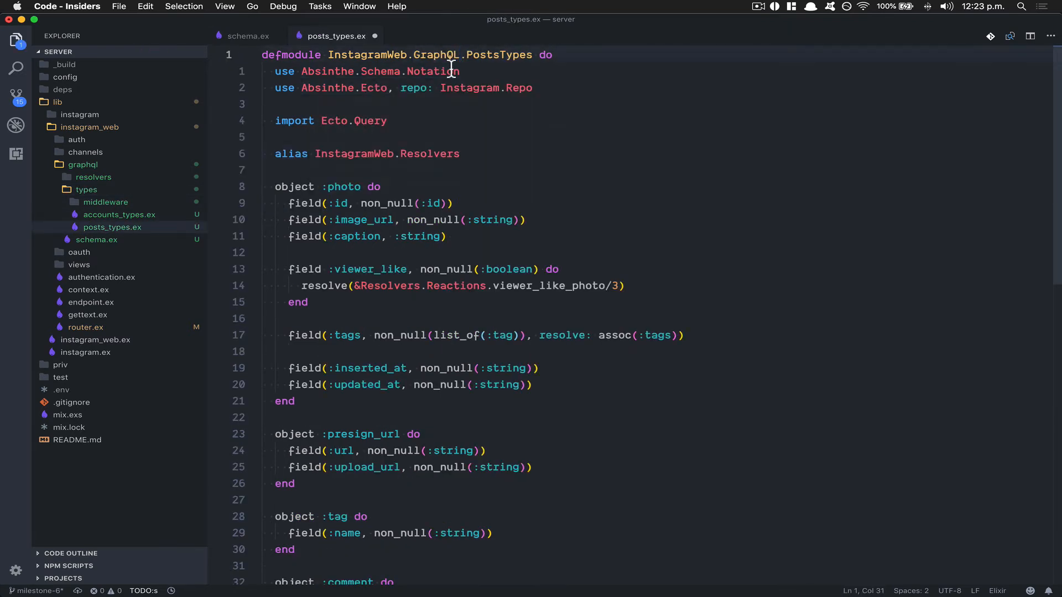
pyautogui.write('Types.')
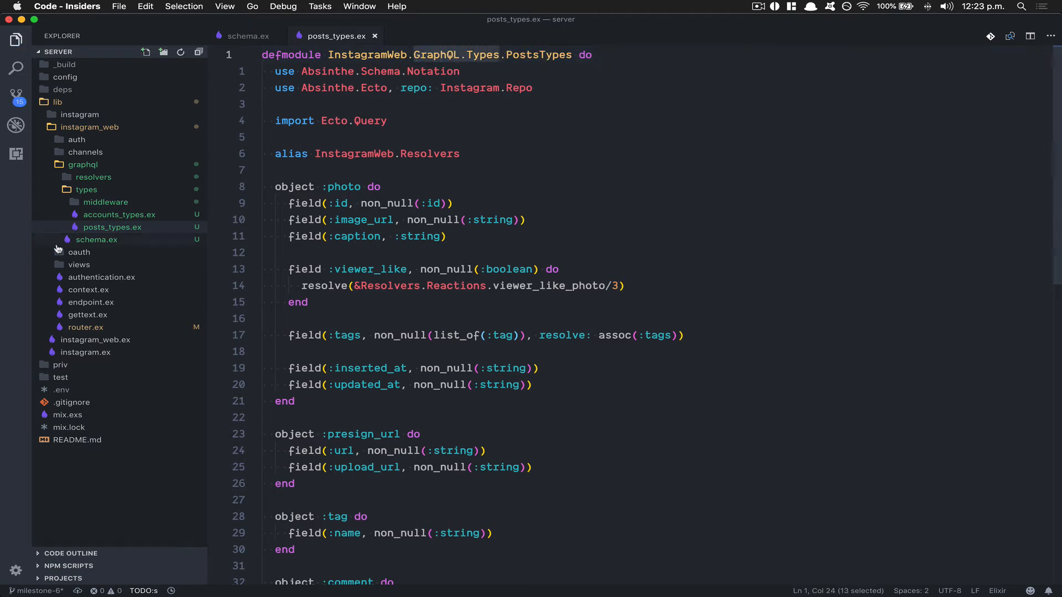
pyautogui.click(120, 214)
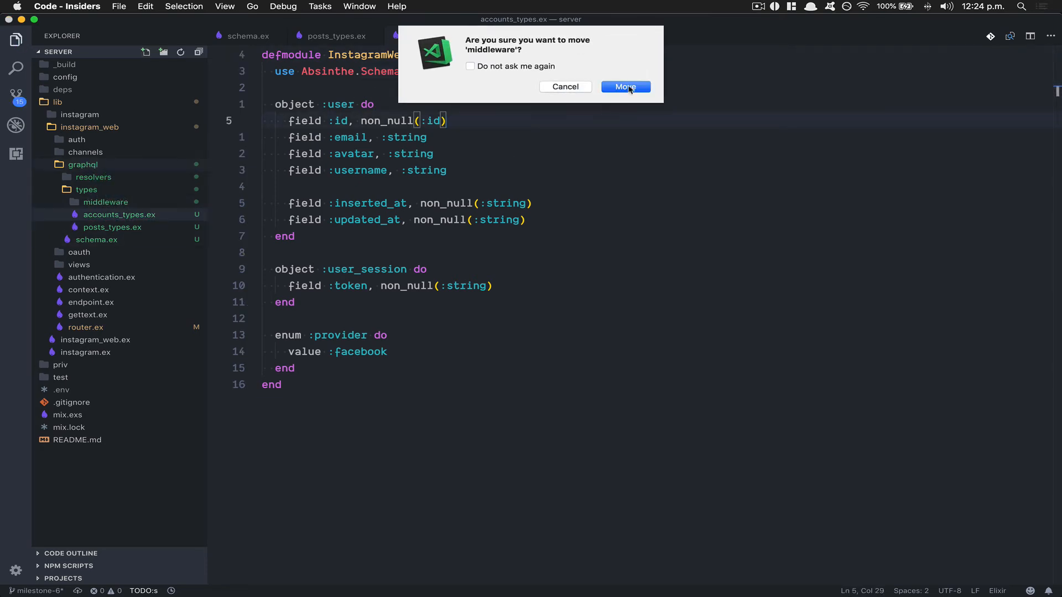
pyautogui.click(625, 87)
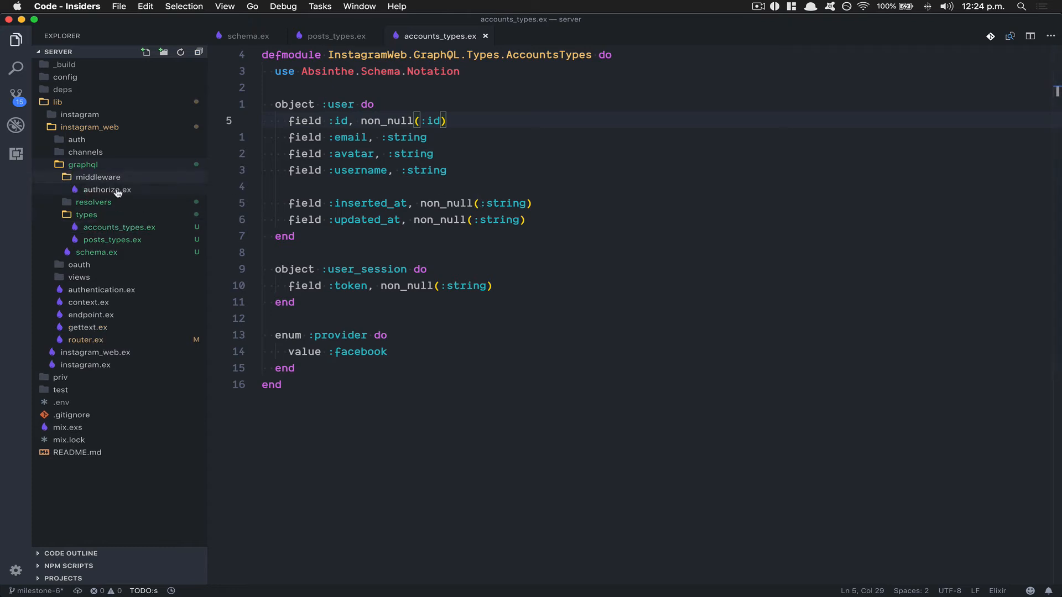
# Step: Rename the Authorize module to InstagramWeb.GraphQL.Middleware.Authorize and recheck the posts types module
pyautogui.click(107, 190)
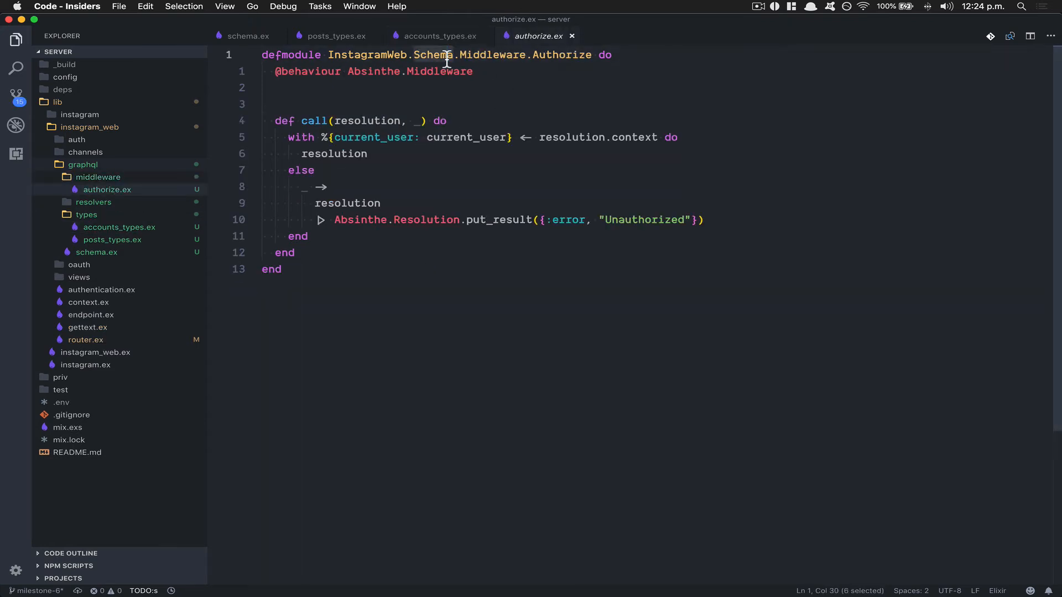
pyautogui.write('GraphQL')
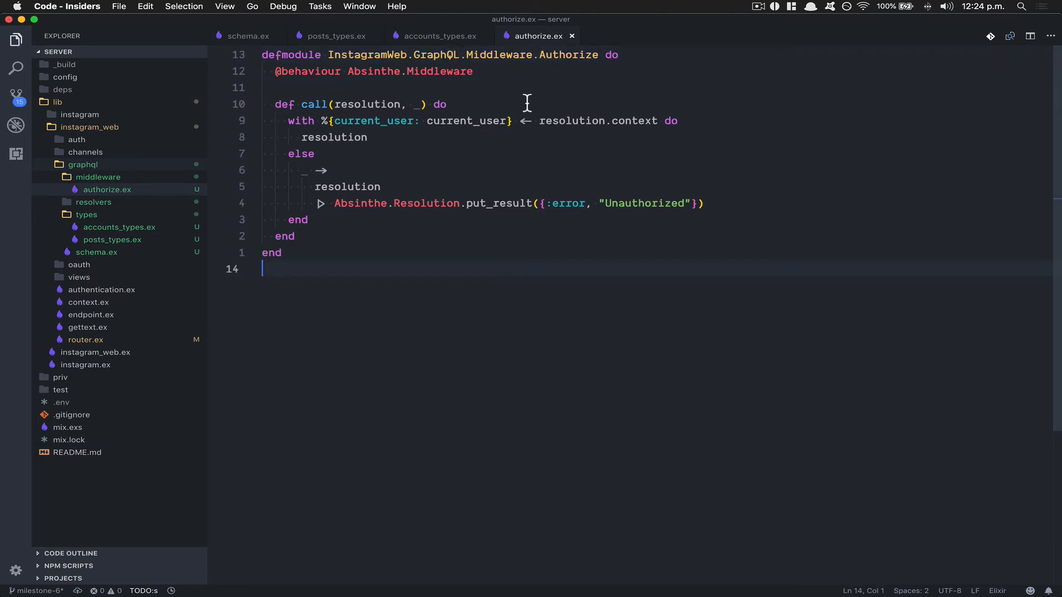
pyautogui.click(436, 35)
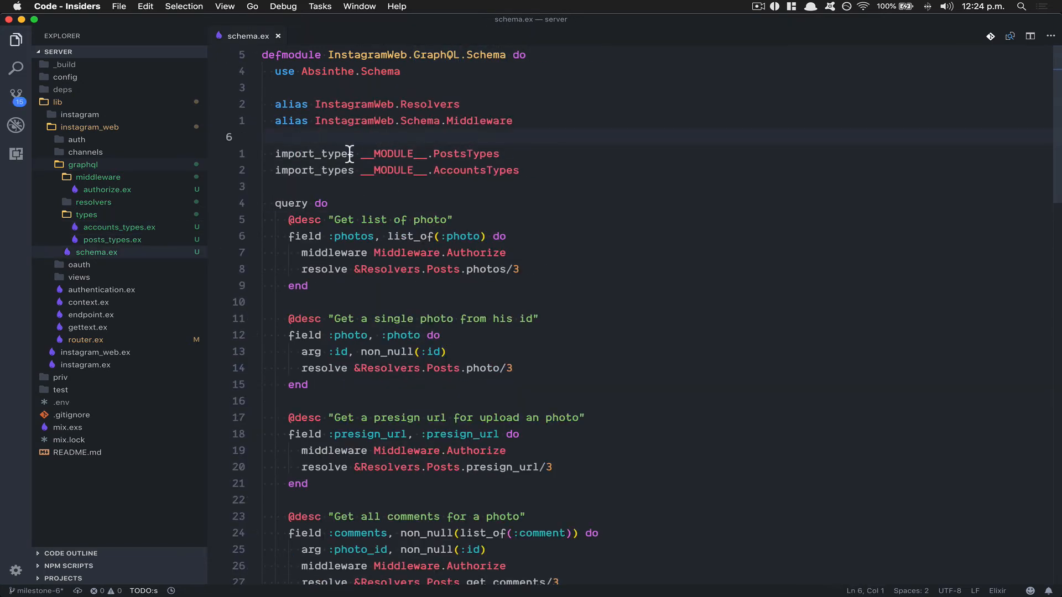
pyautogui.click(112, 239)
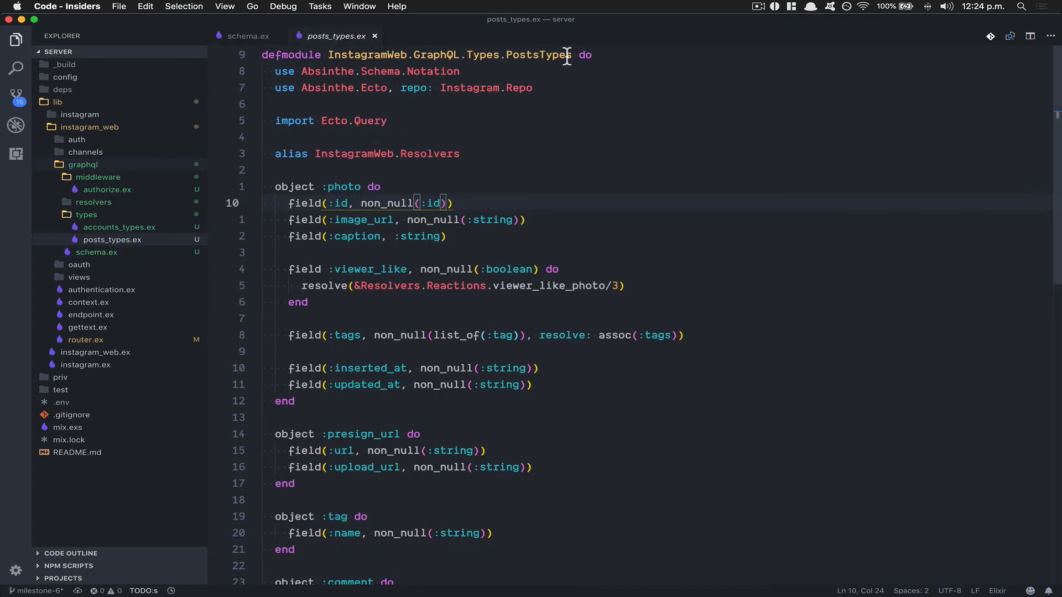
pyautogui.click(248, 36)
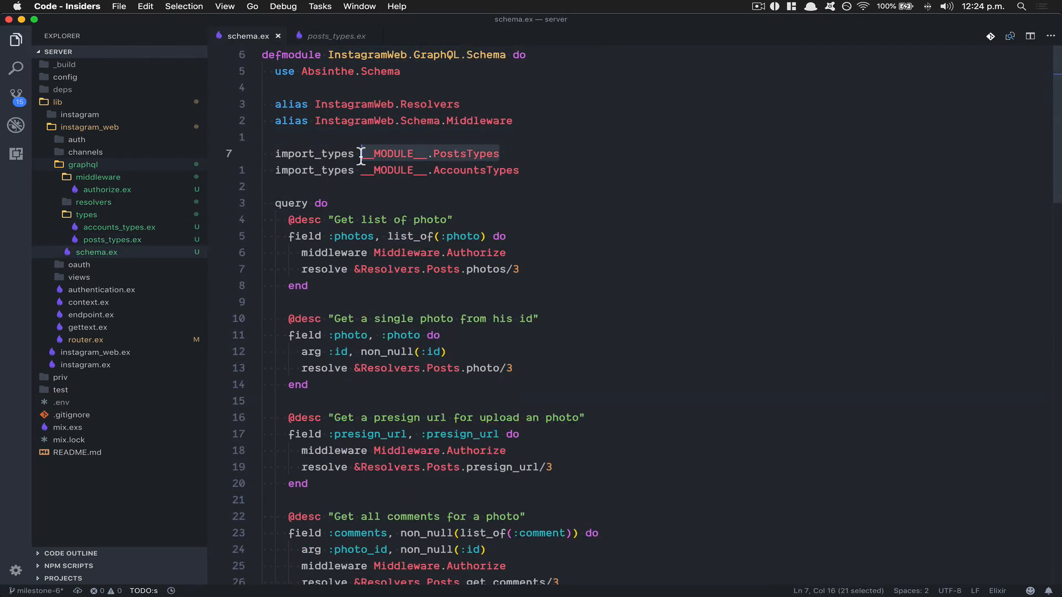
pyautogui.click(119, 227)
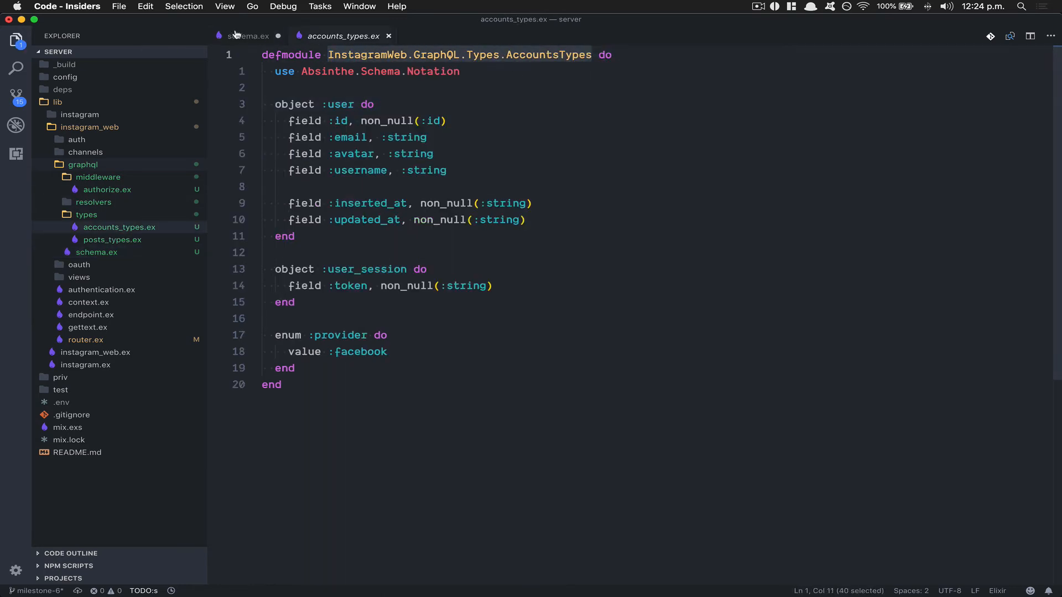
# Step: Insert 'GraphQL.' after InstagramWeb in the Reactions, Posts and Accounts resolver modules
pyautogui.click(248, 36)
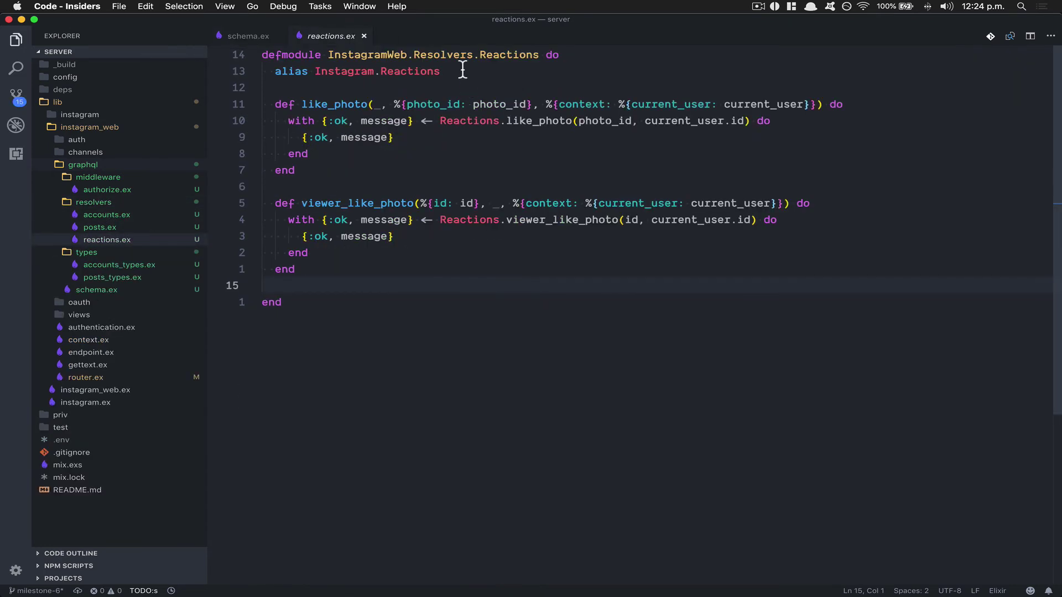
pyautogui.moveTo(407, 55)
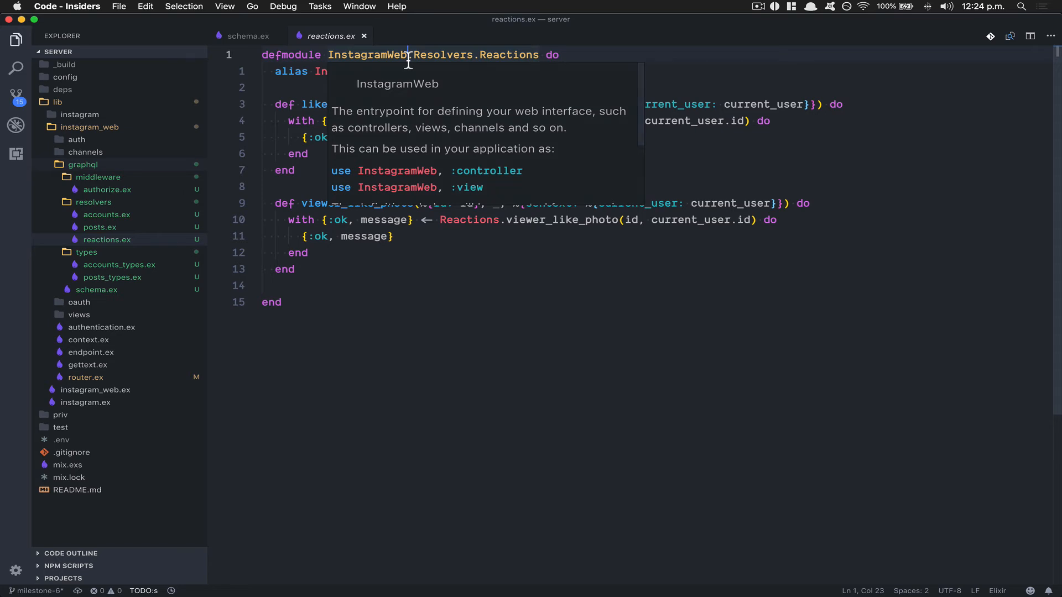
pyautogui.write('.GraphQL.')
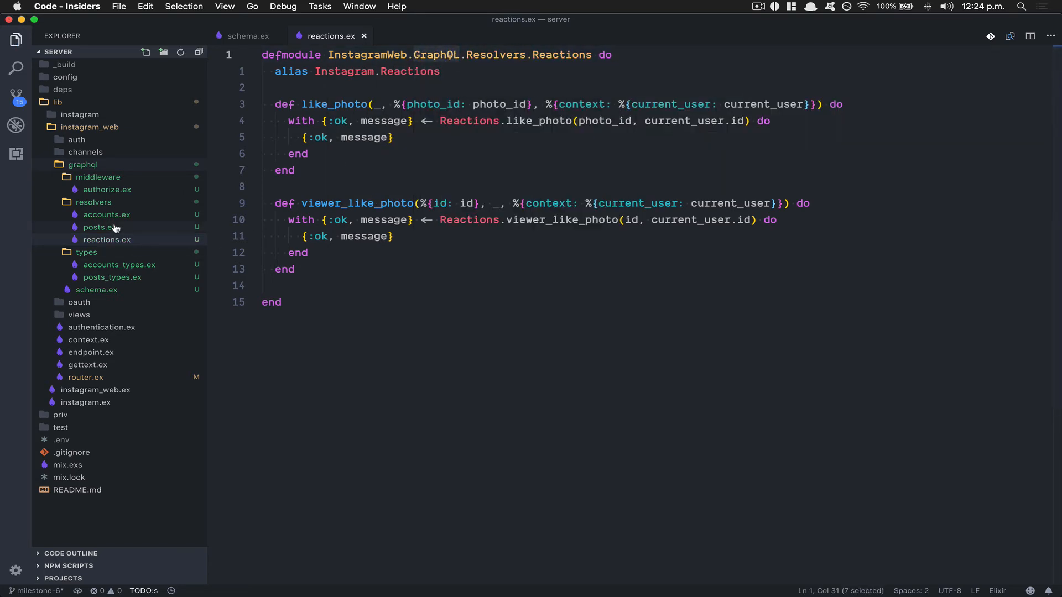
pyautogui.click(100, 228)
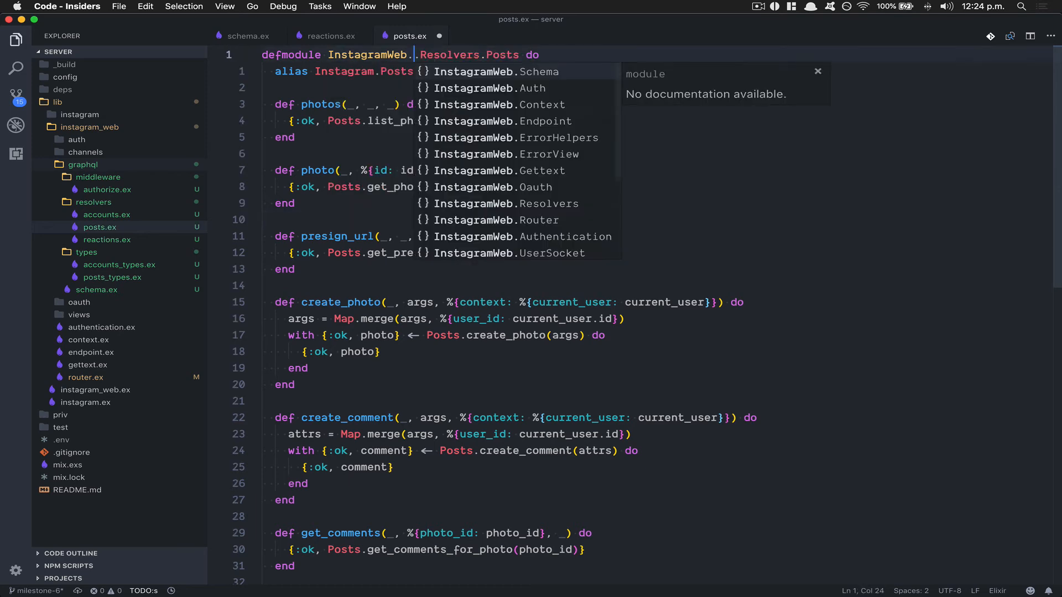
pyautogui.click(106, 215)
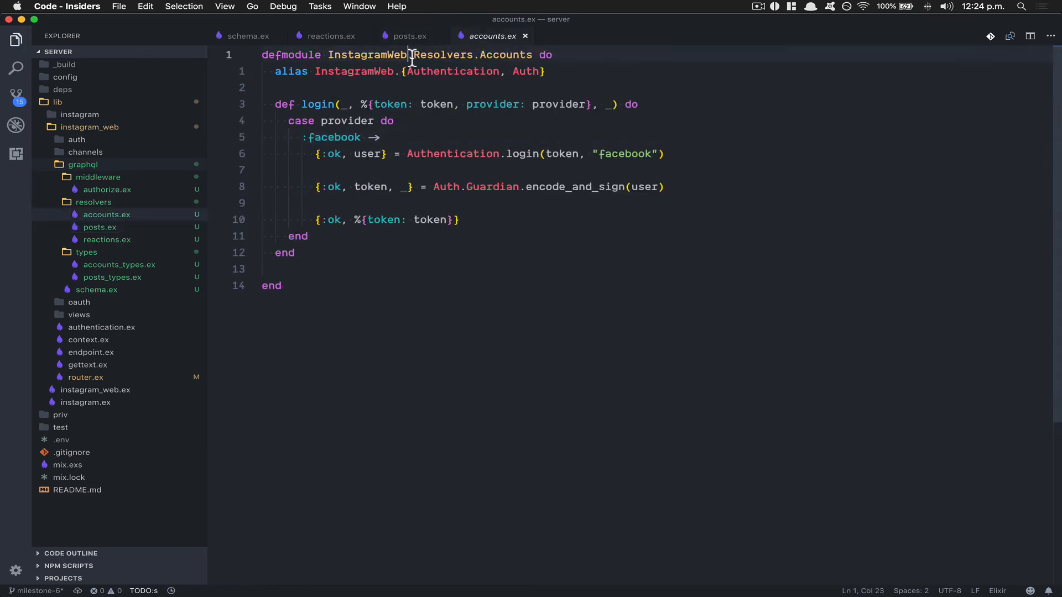
pyautogui.write('GraphQL.Resolvers.Reactions do')
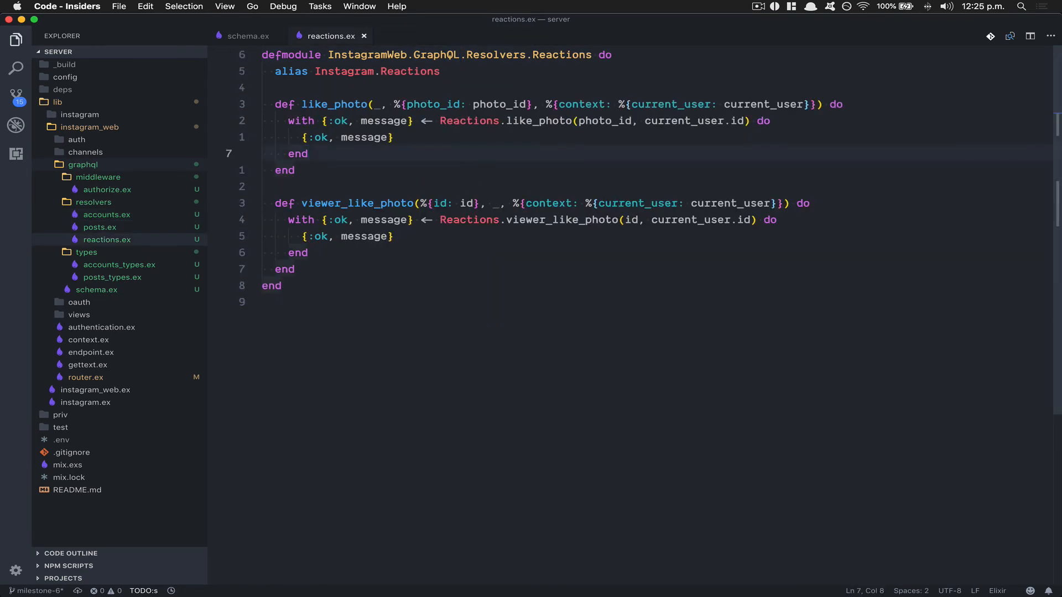
# Step: Select 'Schema' in the schema.ex Middleware alias for replacement with GraphQL
pyautogui.click(248, 36)
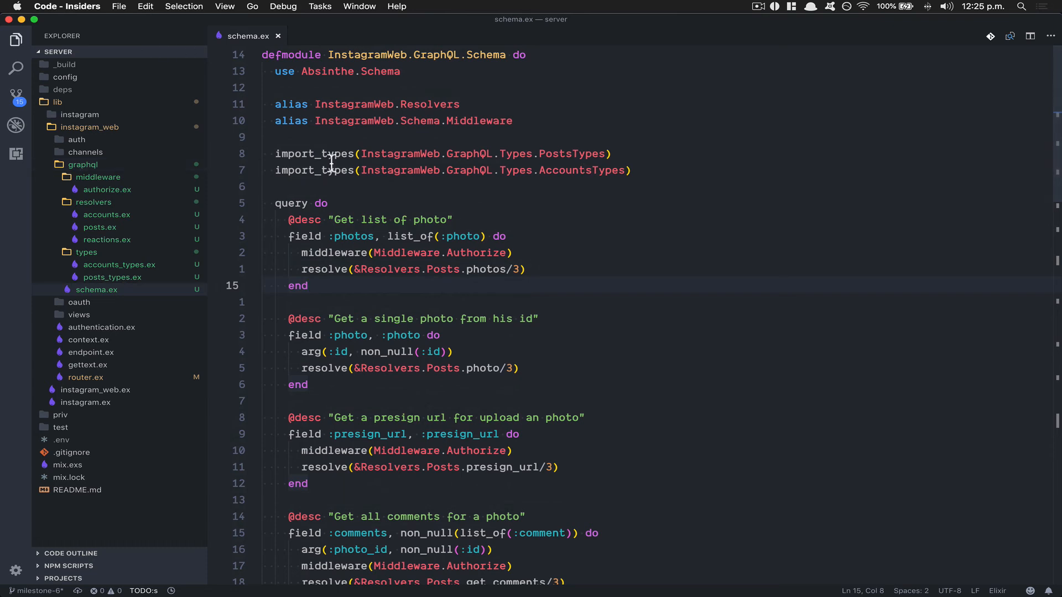
pyautogui.moveTo(438, 135)
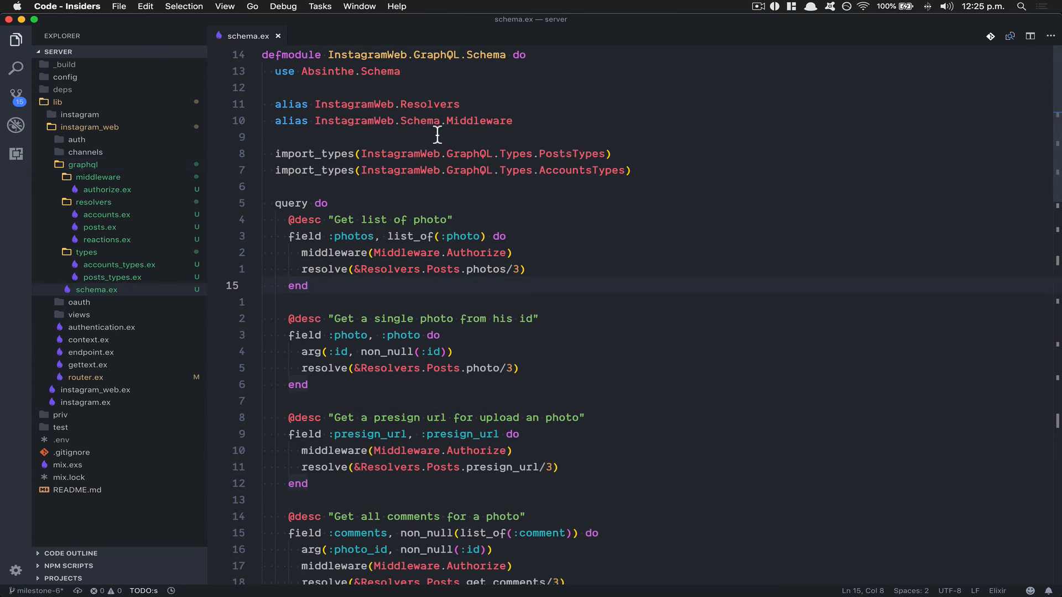
pyautogui.doubleClick(420, 121)
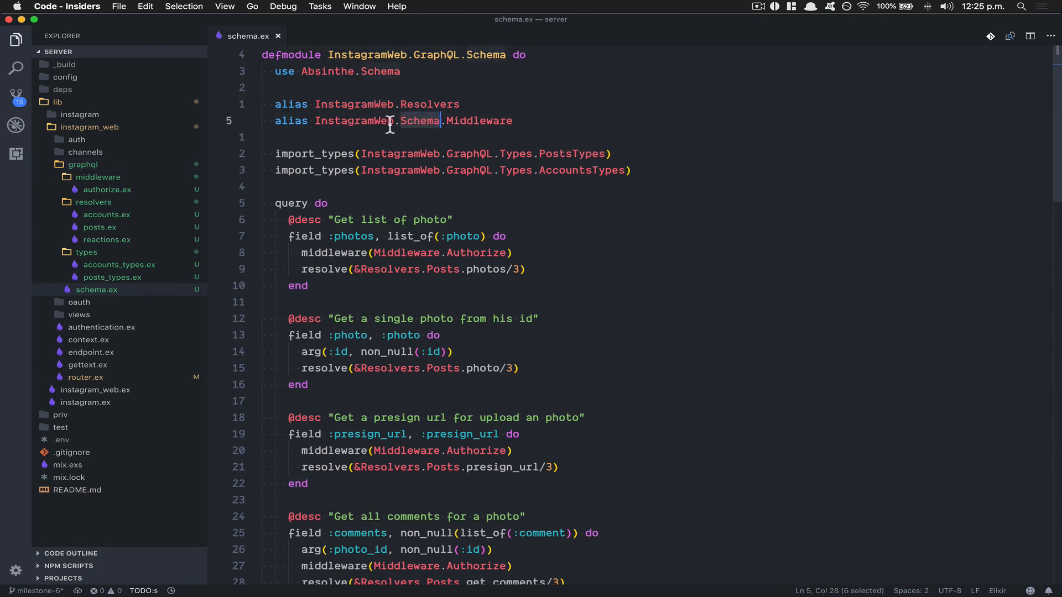
pyautogui.moveTo(424, 121)
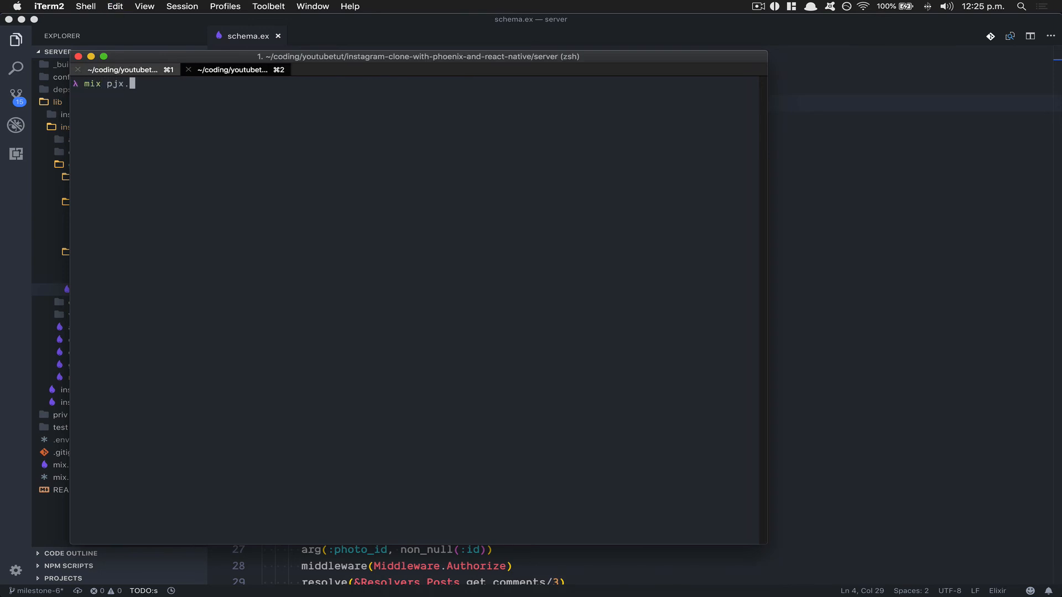
# Step: Run mix phx.server in iTerm2 and review the compile warnings
pyautogui.write('phx.server')
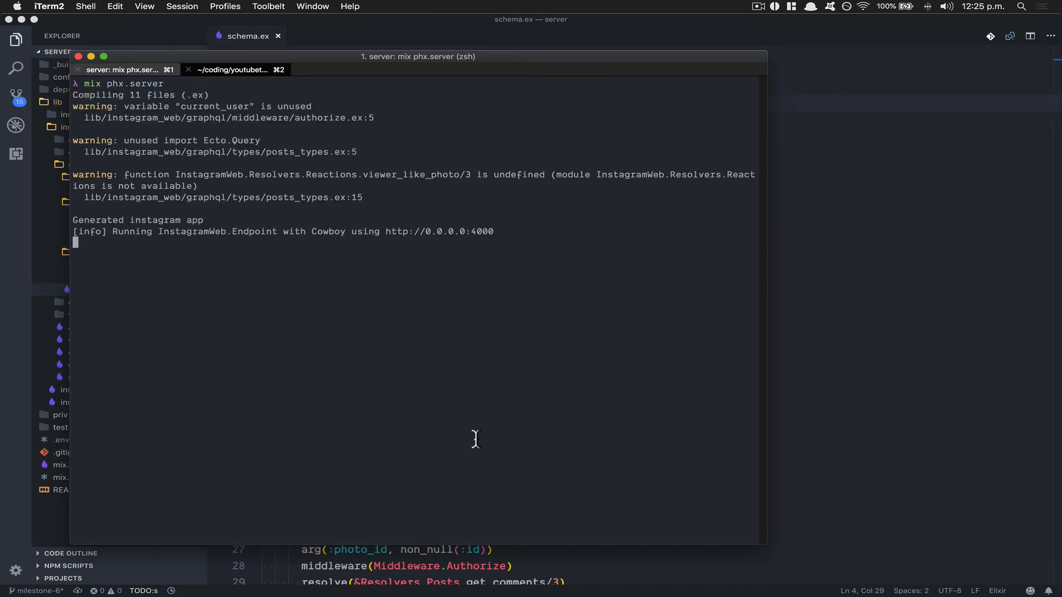
pyautogui.moveTo(491, 322)
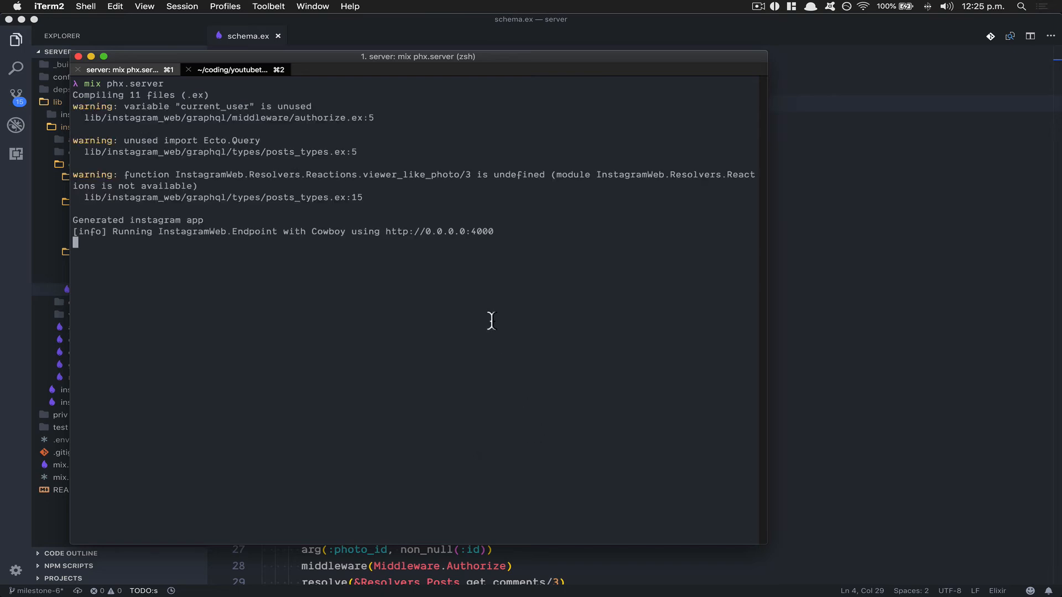
pyautogui.moveTo(279, 114)
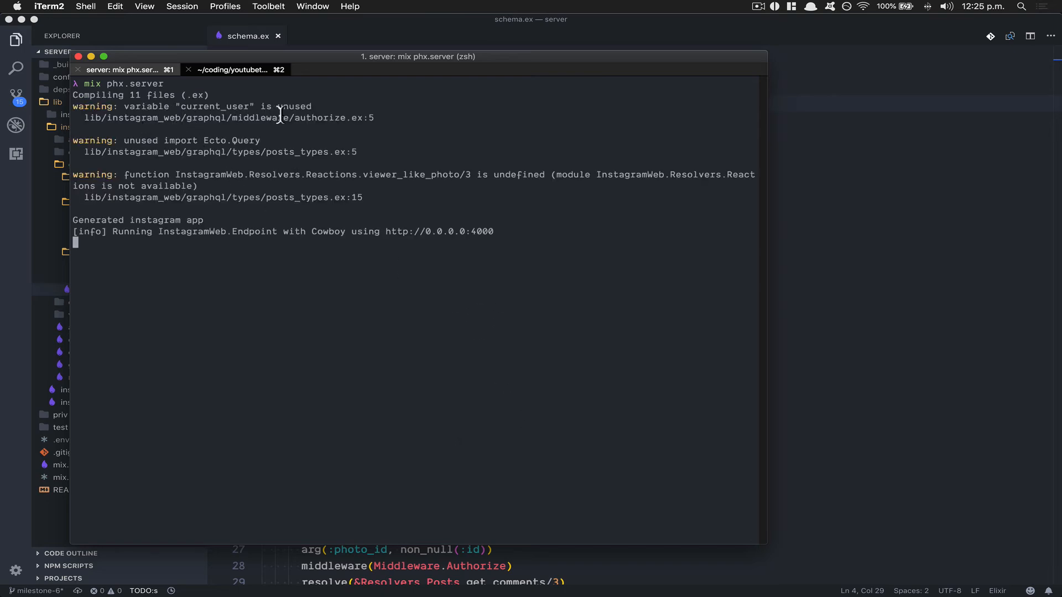
pyautogui.moveTo(263, 198)
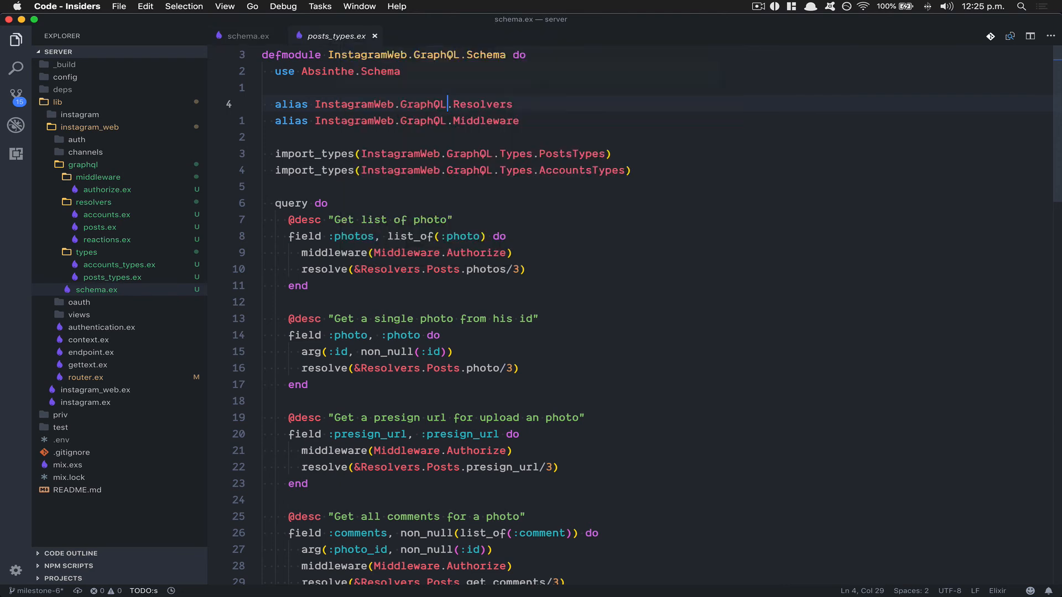
# Step: Restart the Phoenix server with mix phx.server in the iTerm2 window
pyautogui.click(340, 36)
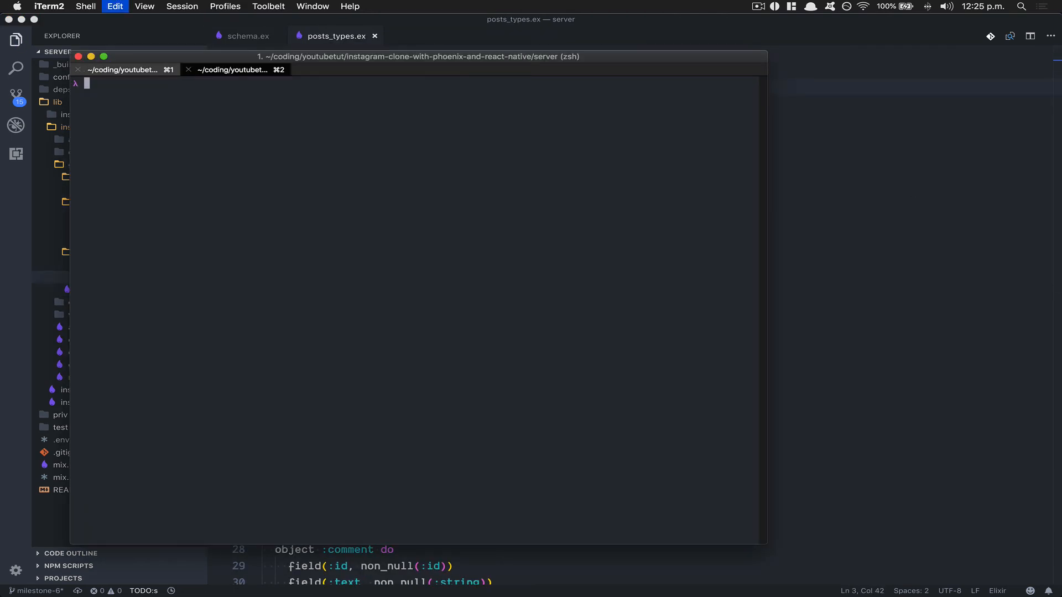
pyautogui.write('mix phx.server')
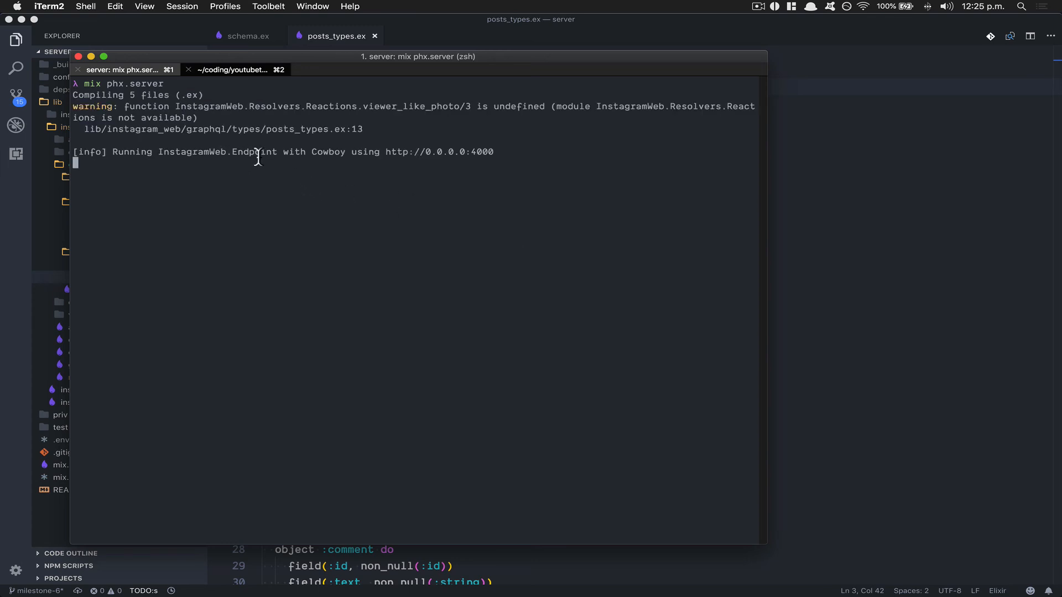
pyautogui.moveTo(213, 113)
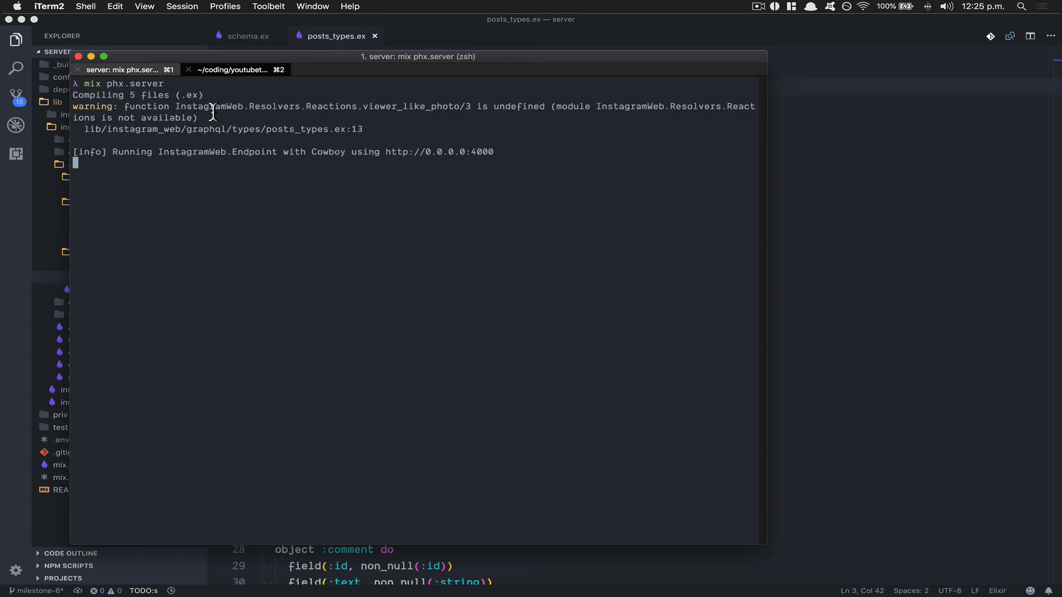
pyautogui.moveTo(627, 152)
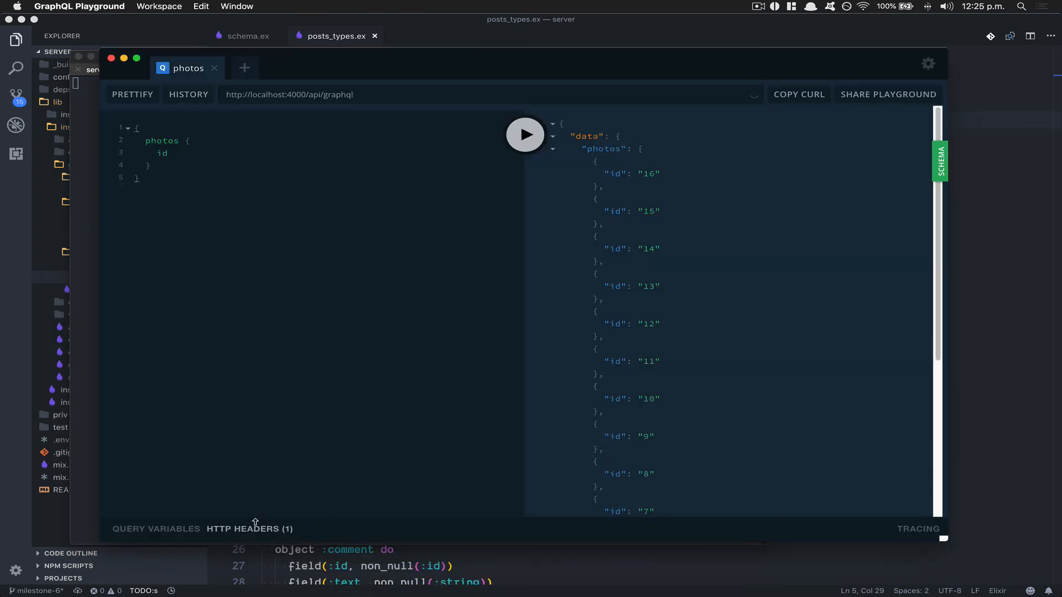
# Step: Run a searchTags(name: "win") query returning tag names in GraphQL Playground
pyautogui.click(249, 529)
pyautogui.write('searchTags(')
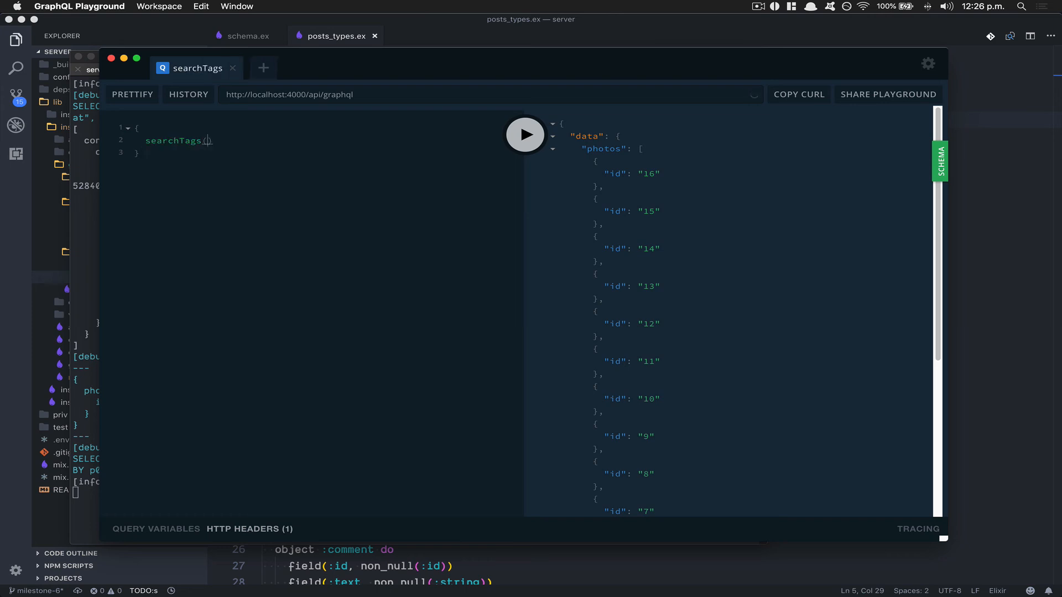
pyautogui.write('name:')
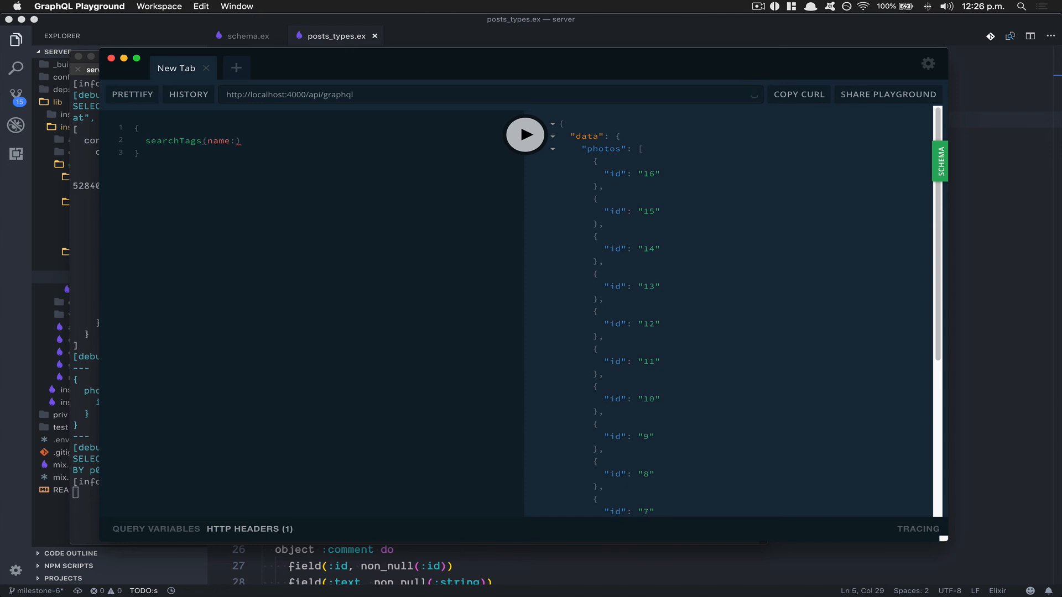
pyautogui.moveTo(191, 148)
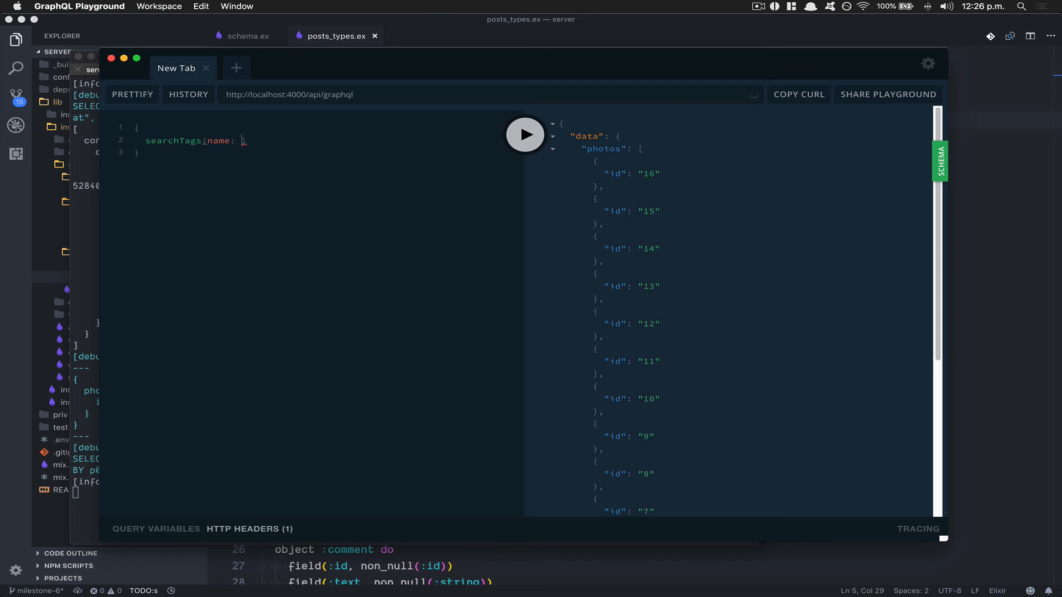
pyautogui.write('"win")')
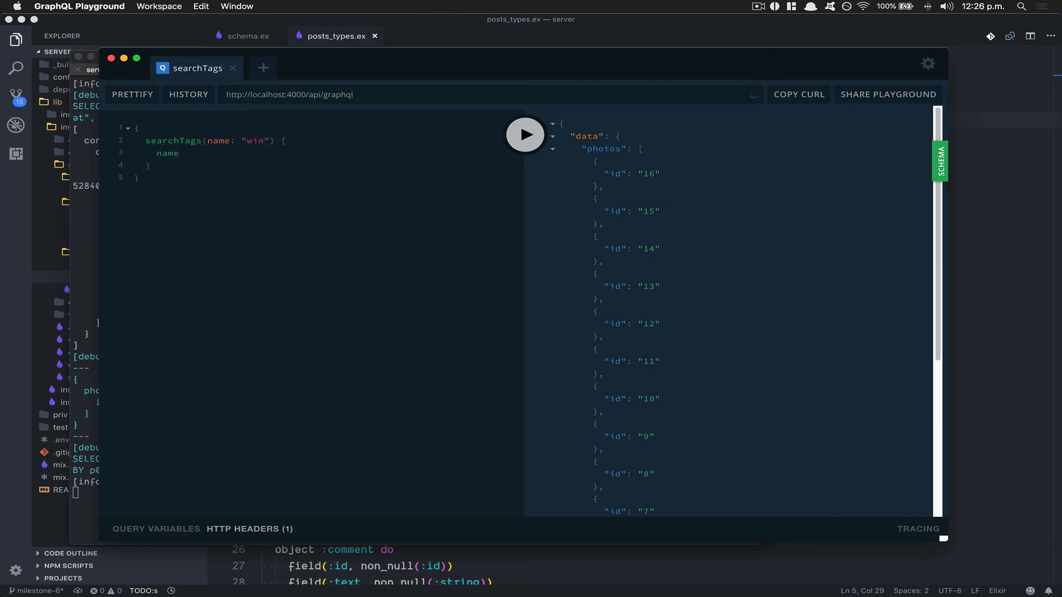
pyautogui.click(525, 134)
pyautogui.write('t')
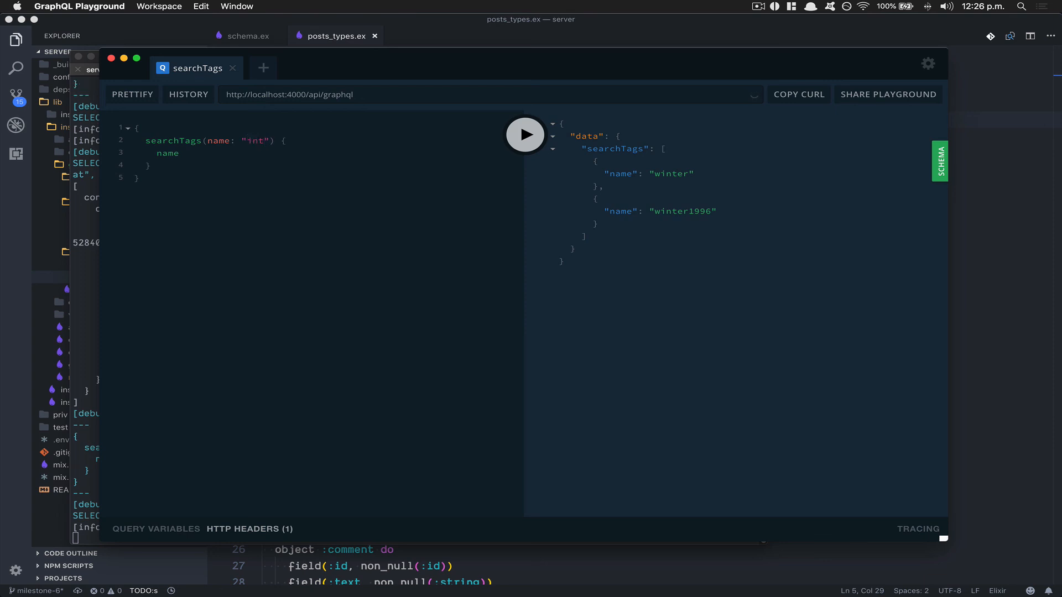
pyautogui.moveTo(184, 141)
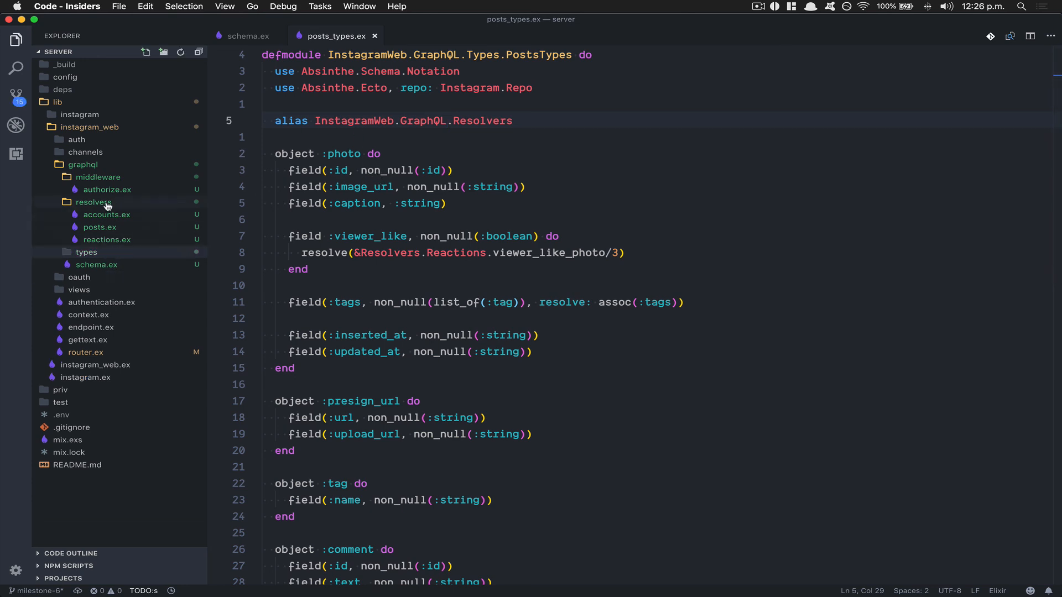
# Step: Collapse the resolvers and graphql folders, then expand and recollapse the instagram folder
pyautogui.click(93, 202)
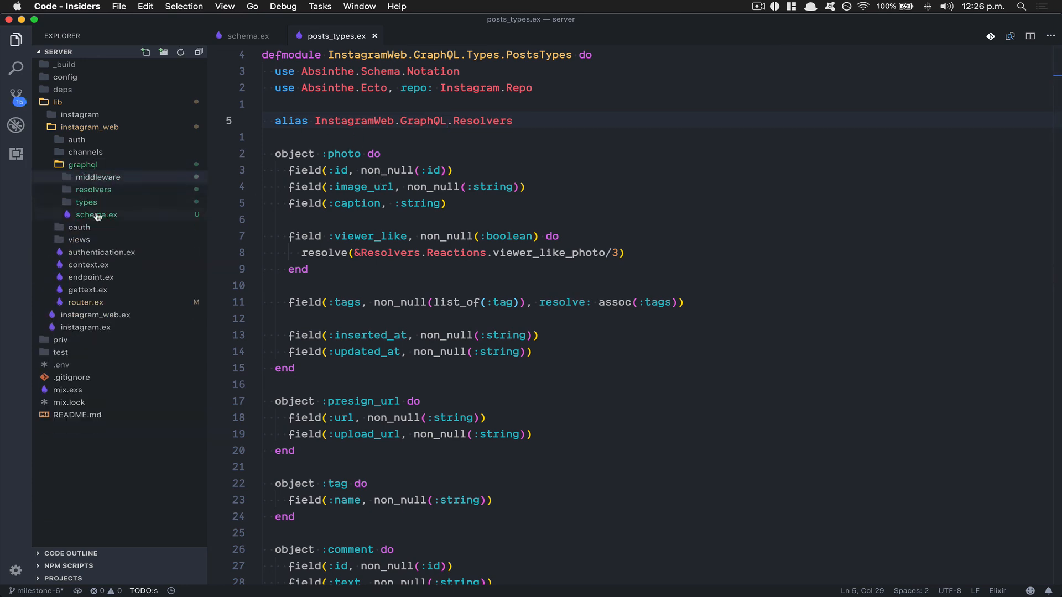
pyautogui.click(77, 164)
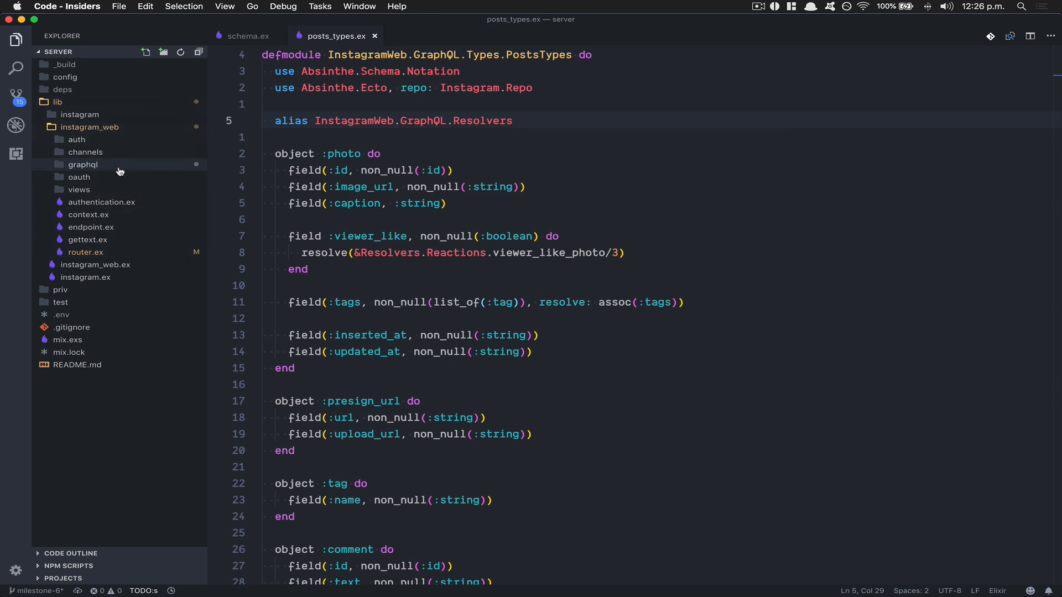
pyautogui.click(79, 114)
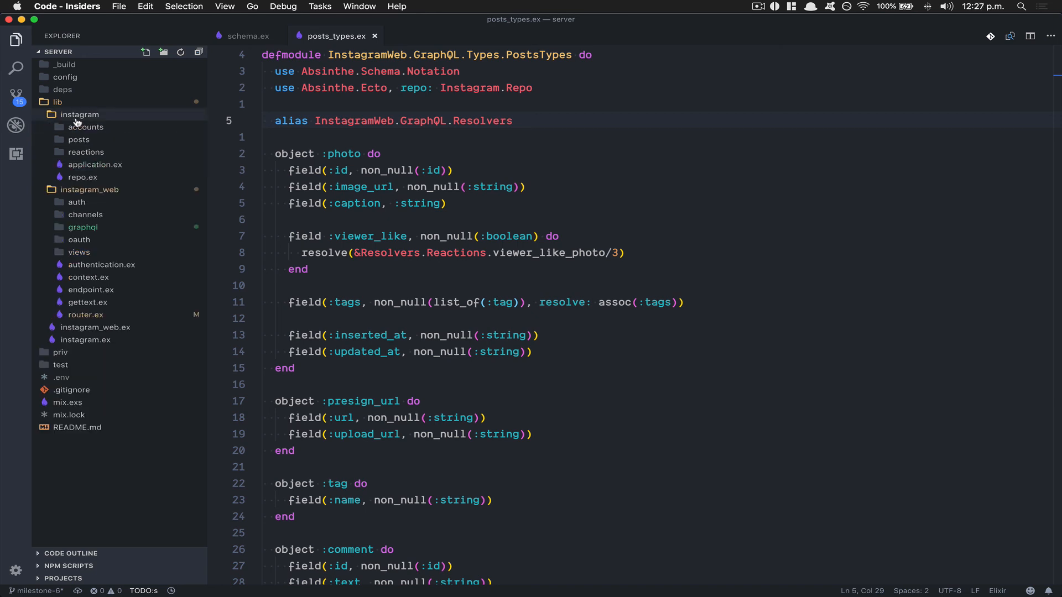
pyautogui.click(80, 114)
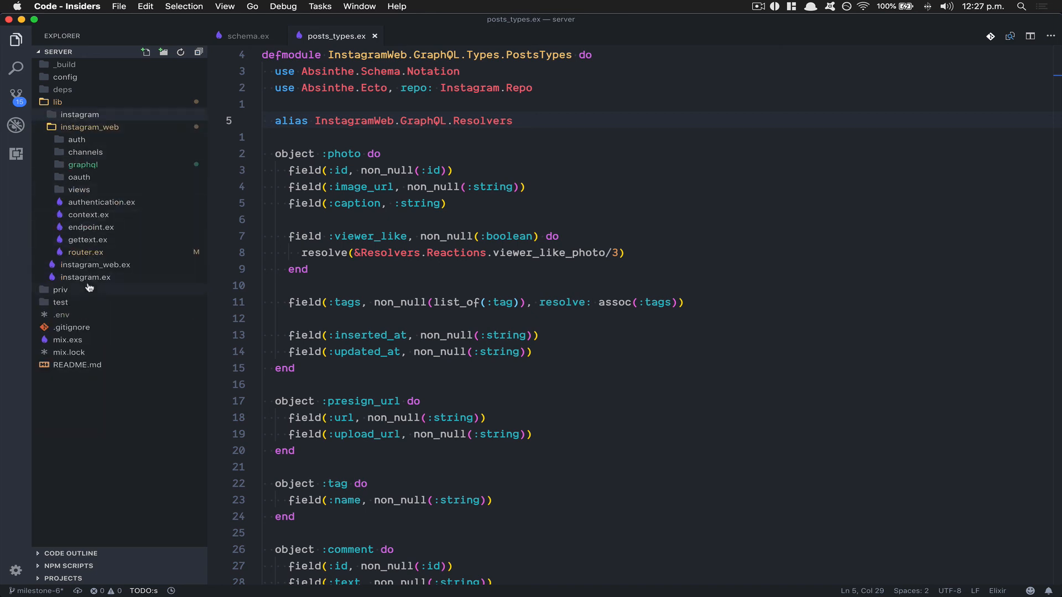
pyautogui.moveTo(447, 309)
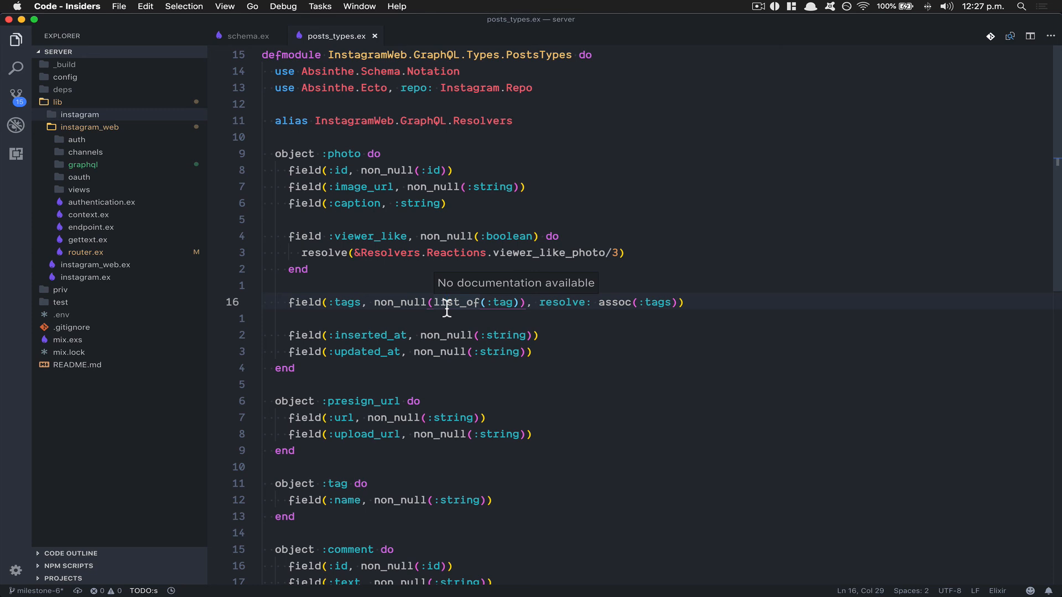
pyautogui.moveTo(495, 217)
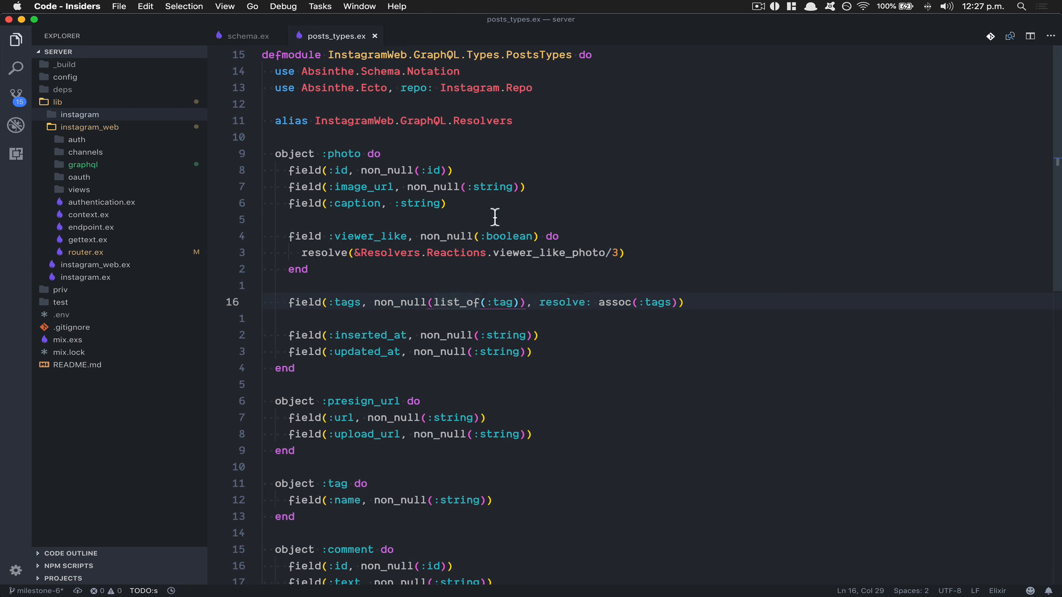